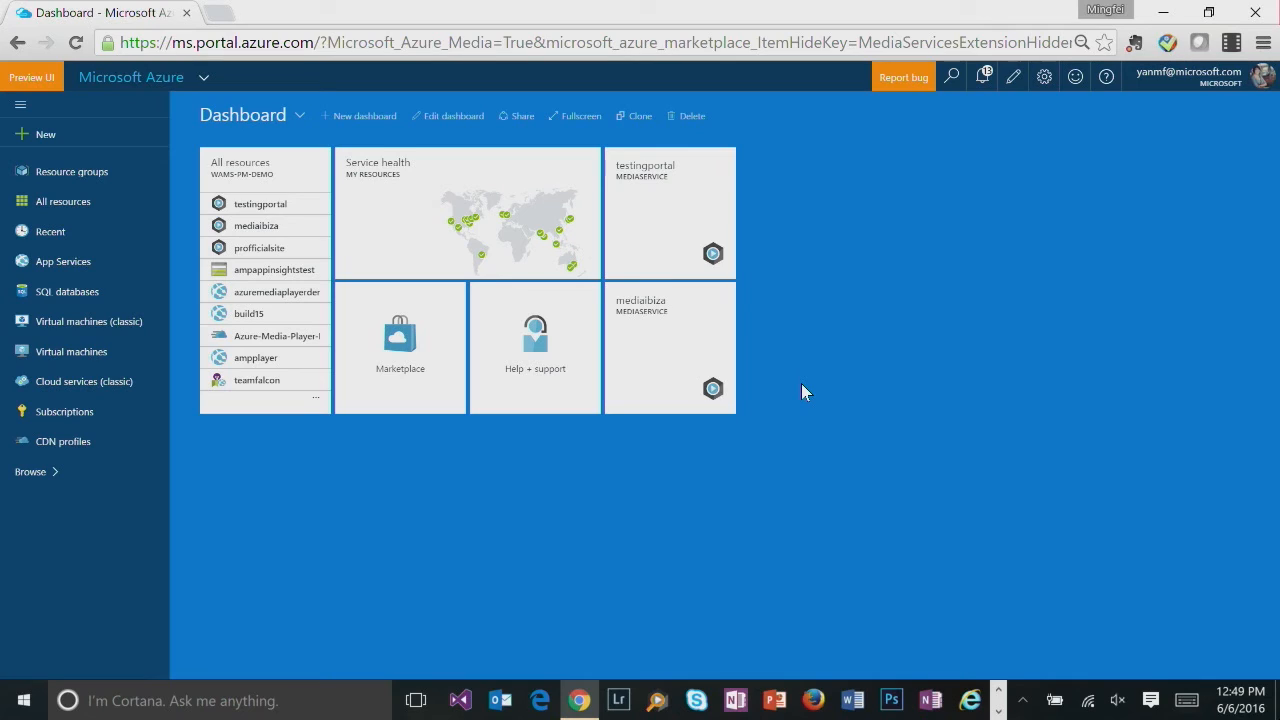
pyautogui.moveTo(826, 304)
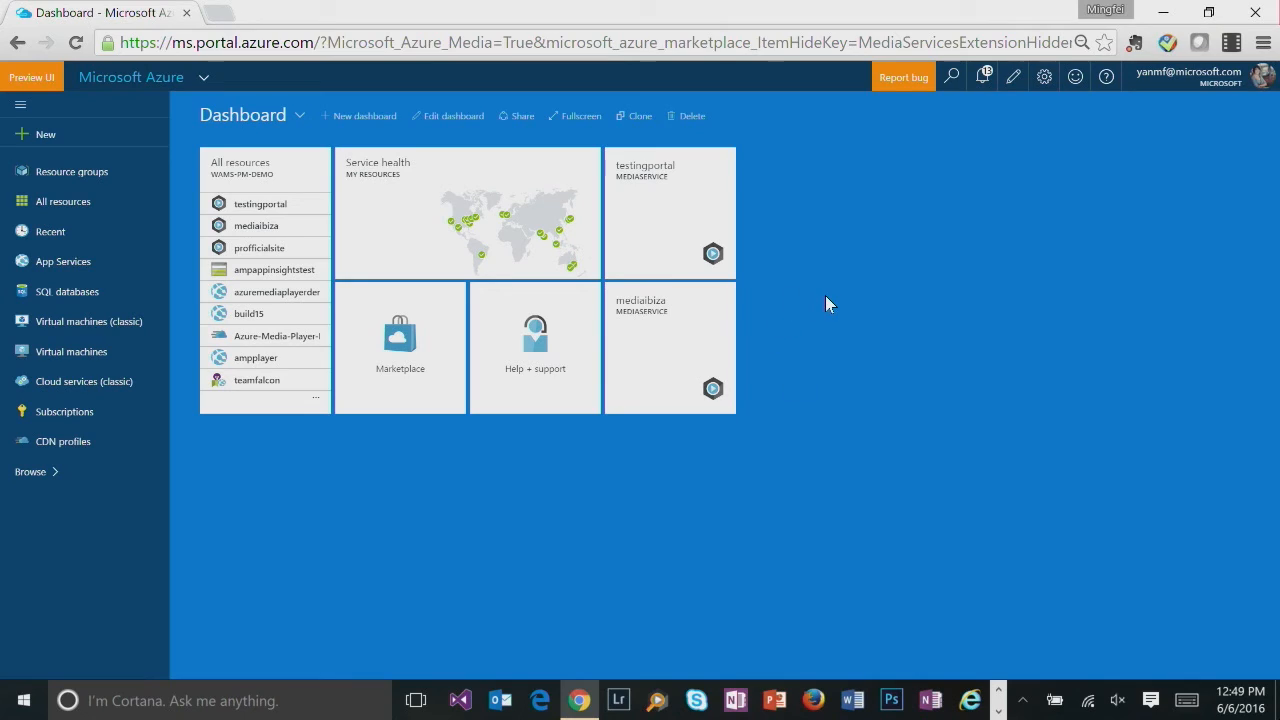
pyautogui.moveTo(276, 210)
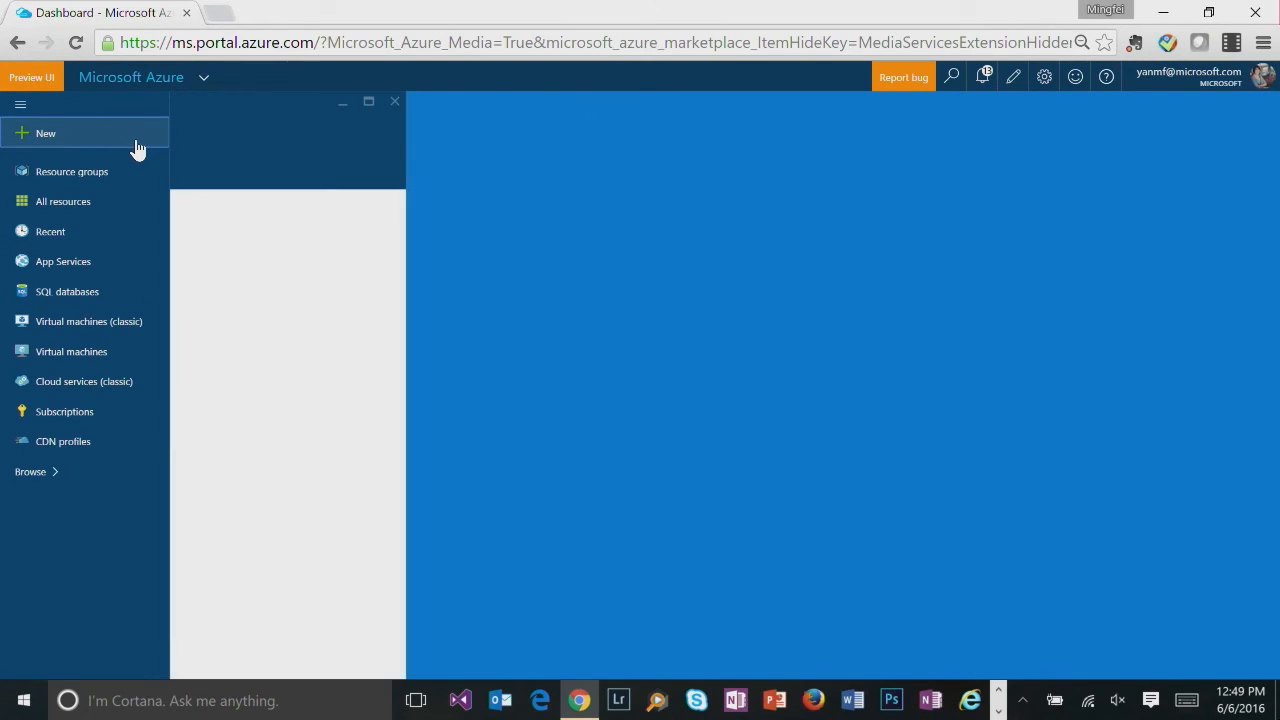
# - Start creating a Media Services account from the New blade's Media + CDN category
pyautogui.click(44, 132)
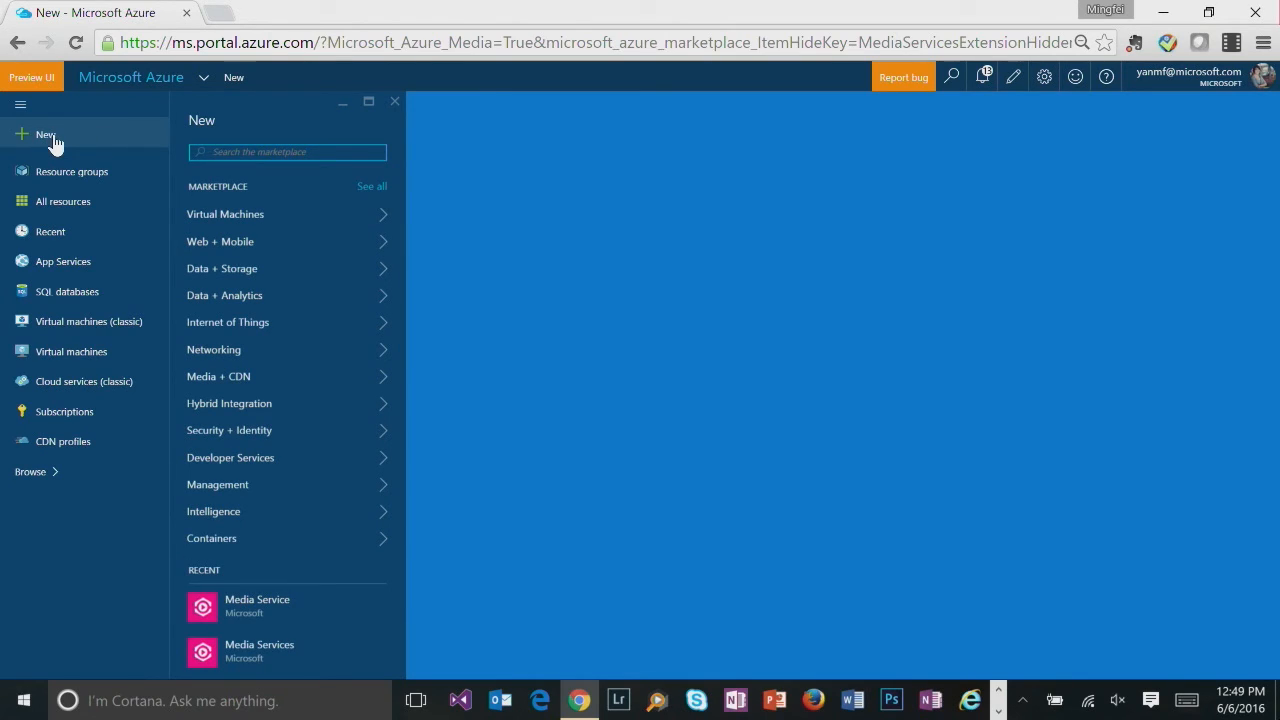
pyautogui.moveTo(268, 376)
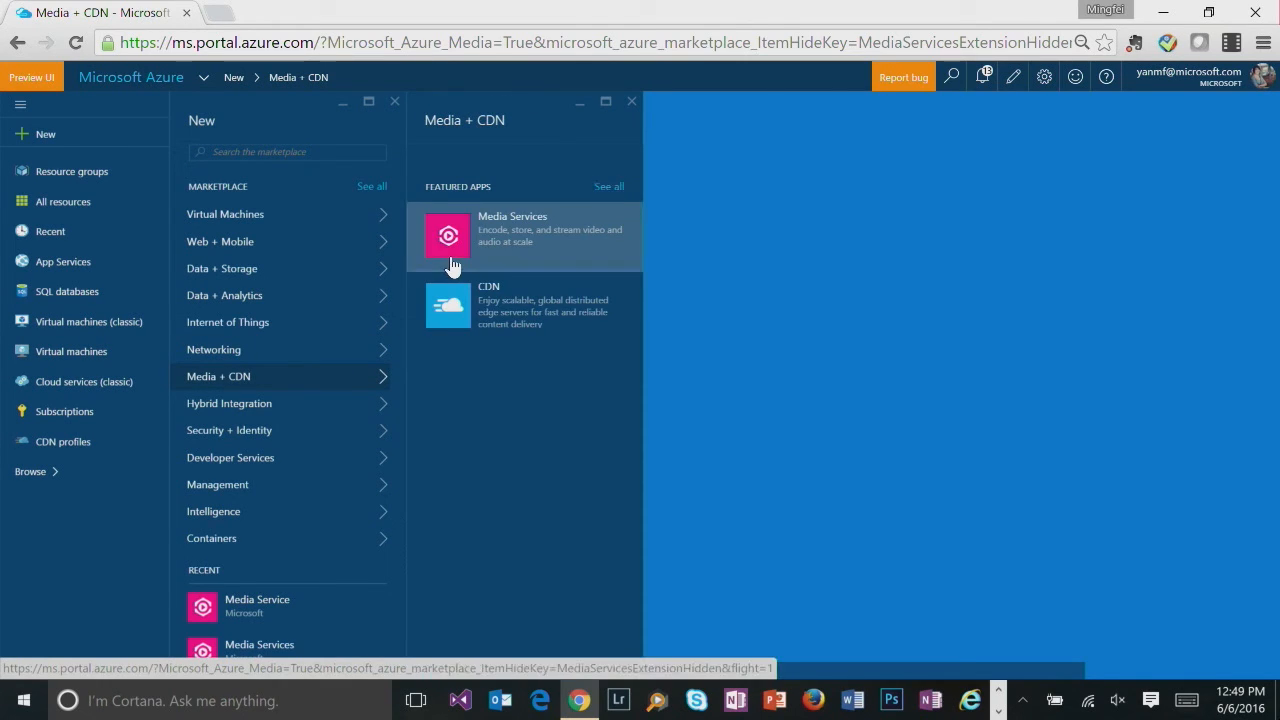
pyautogui.click(524, 236)
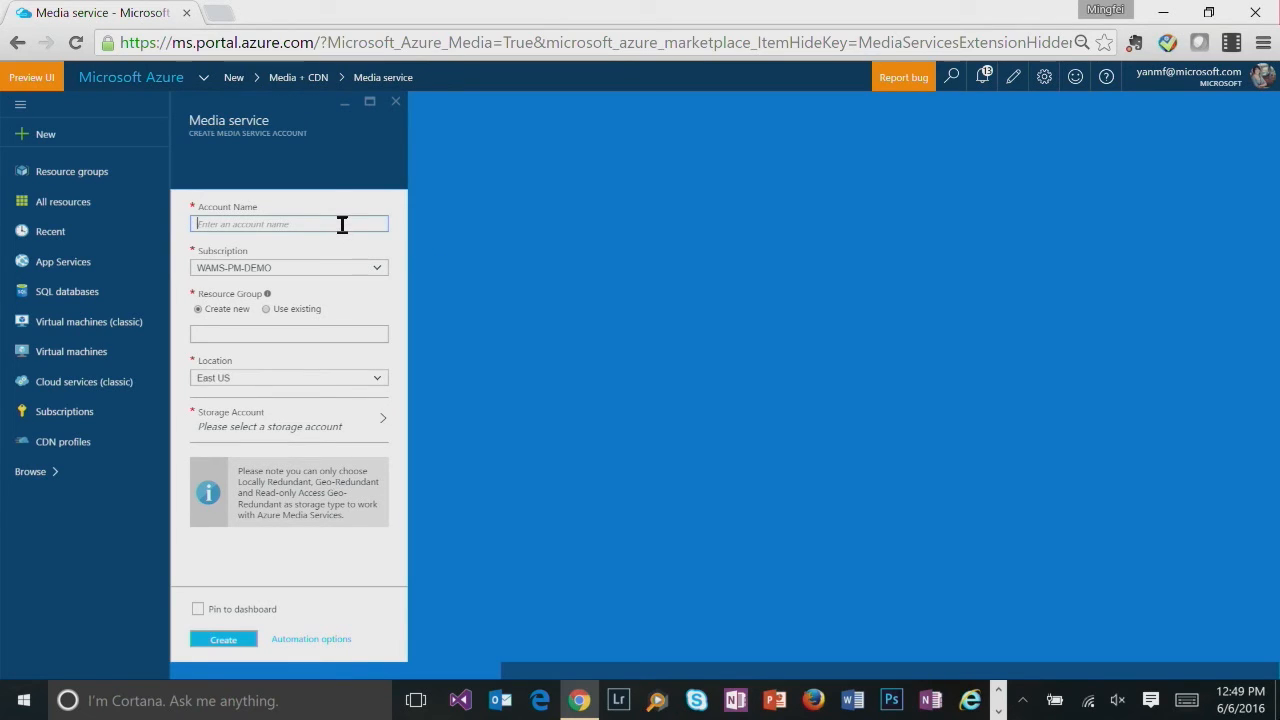
# - Name the account testdrive, keep WAMS-PM-DEMO, reuse the Default-Media-EastUS resource group, and keep East US
pyautogui.write('testdrive')
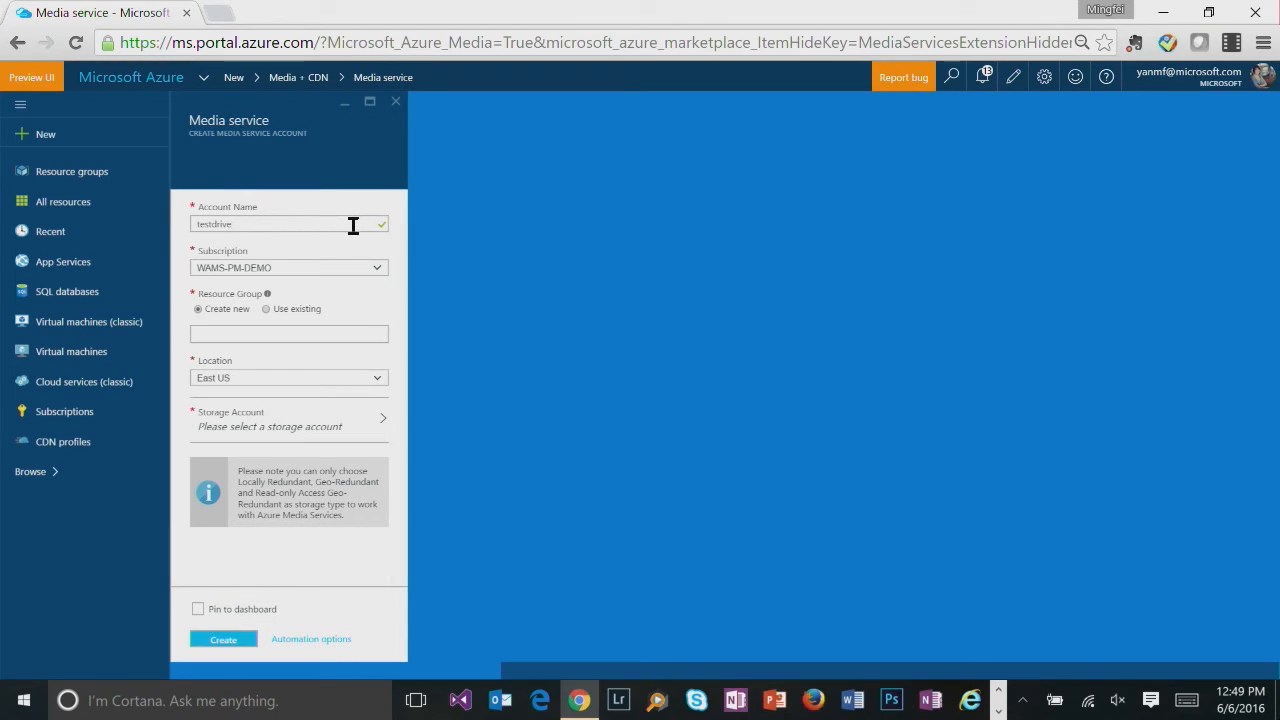
pyautogui.click(288, 268)
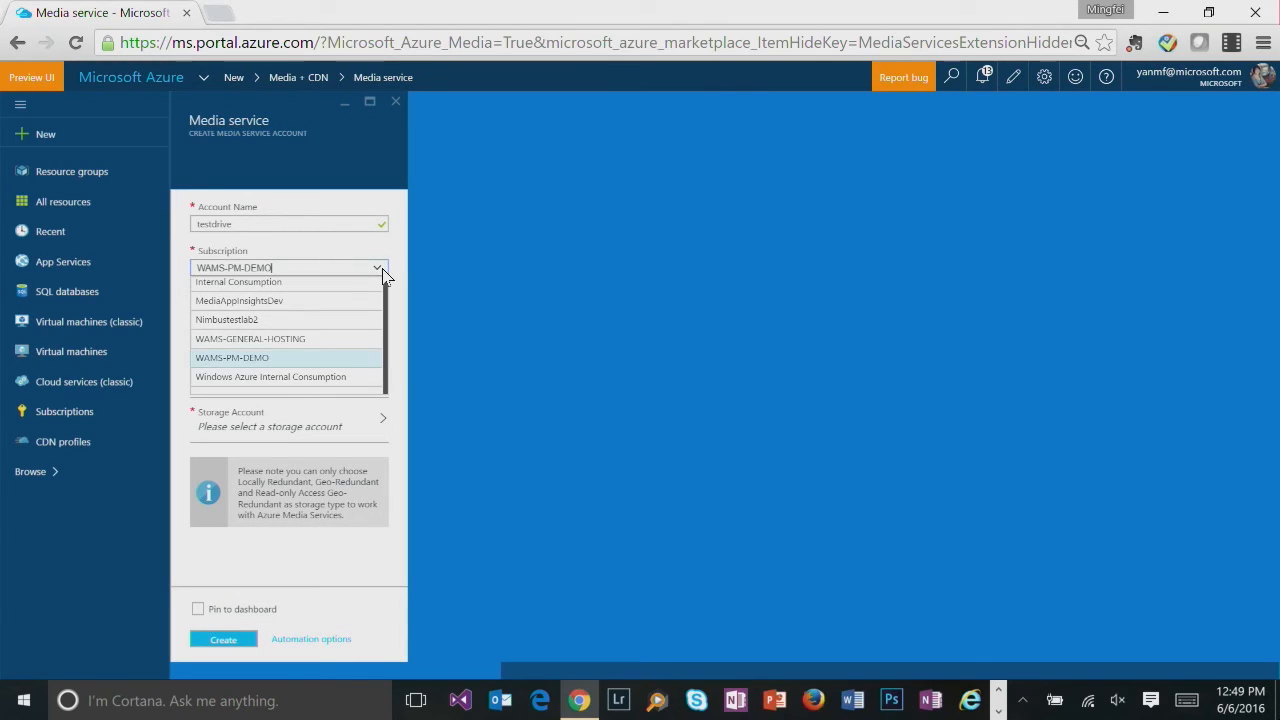
pyautogui.click(232, 356)
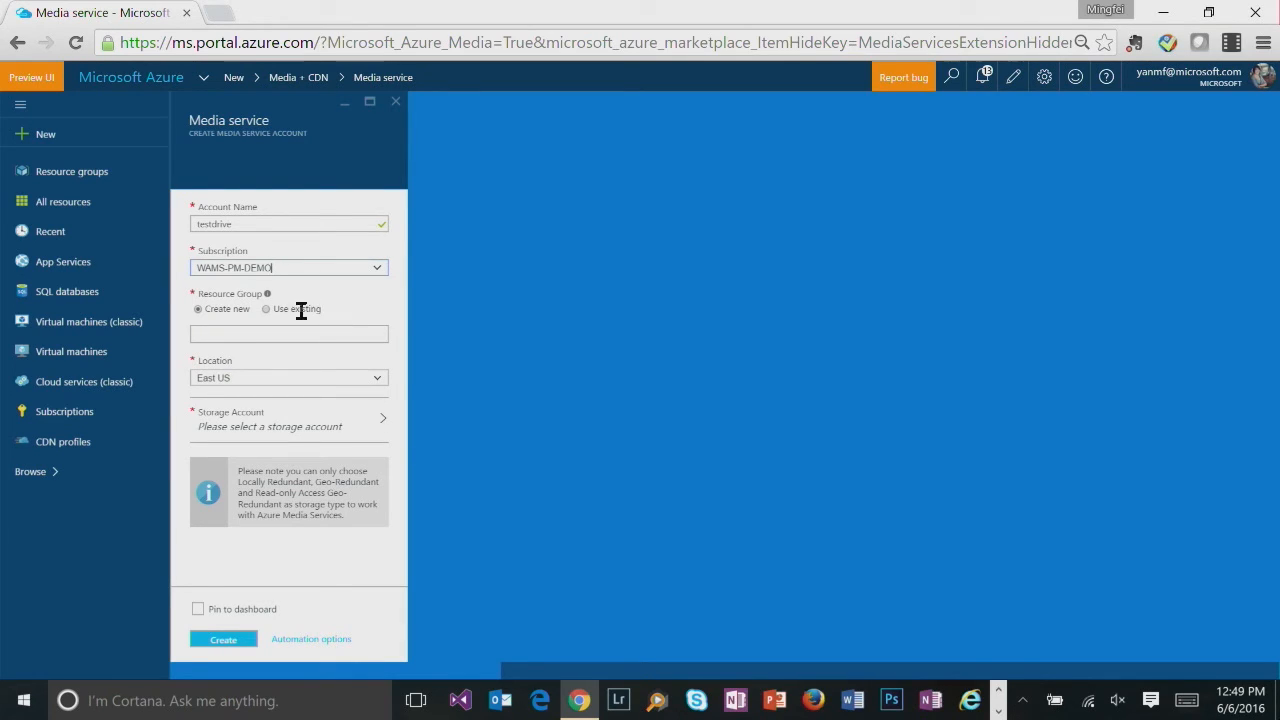
pyautogui.click(268, 308)
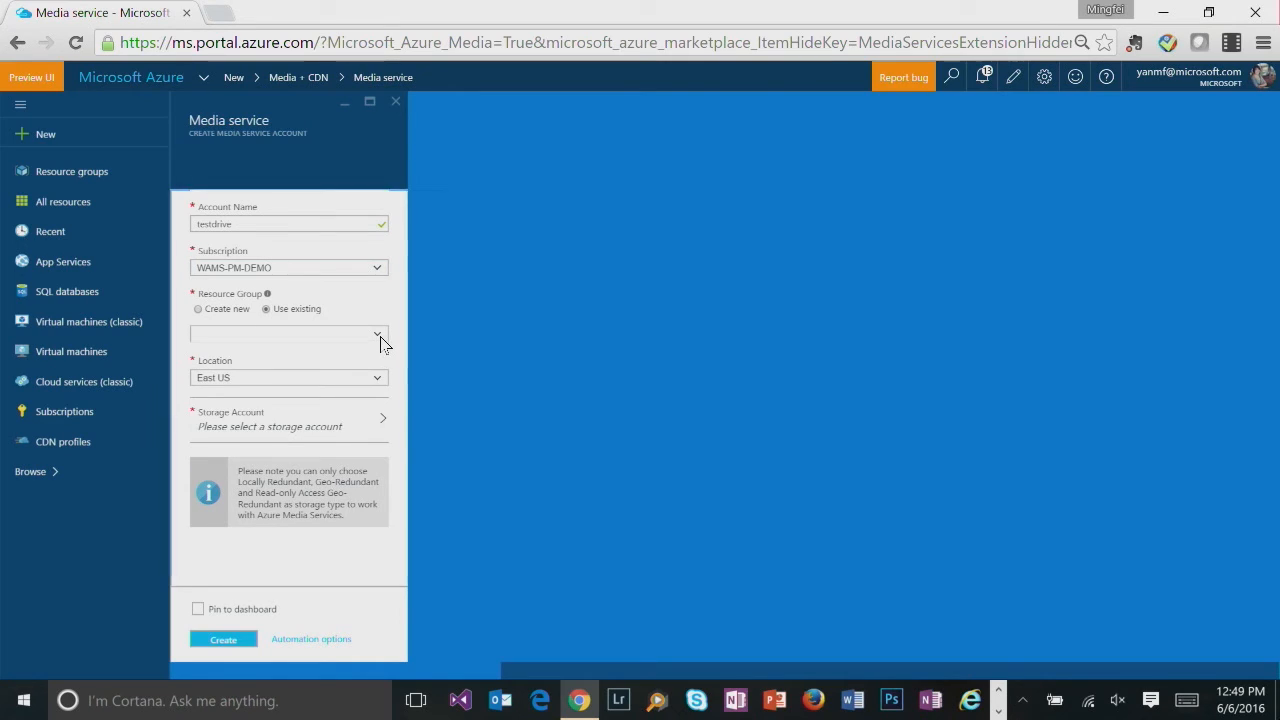
pyautogui.click(288, 332)
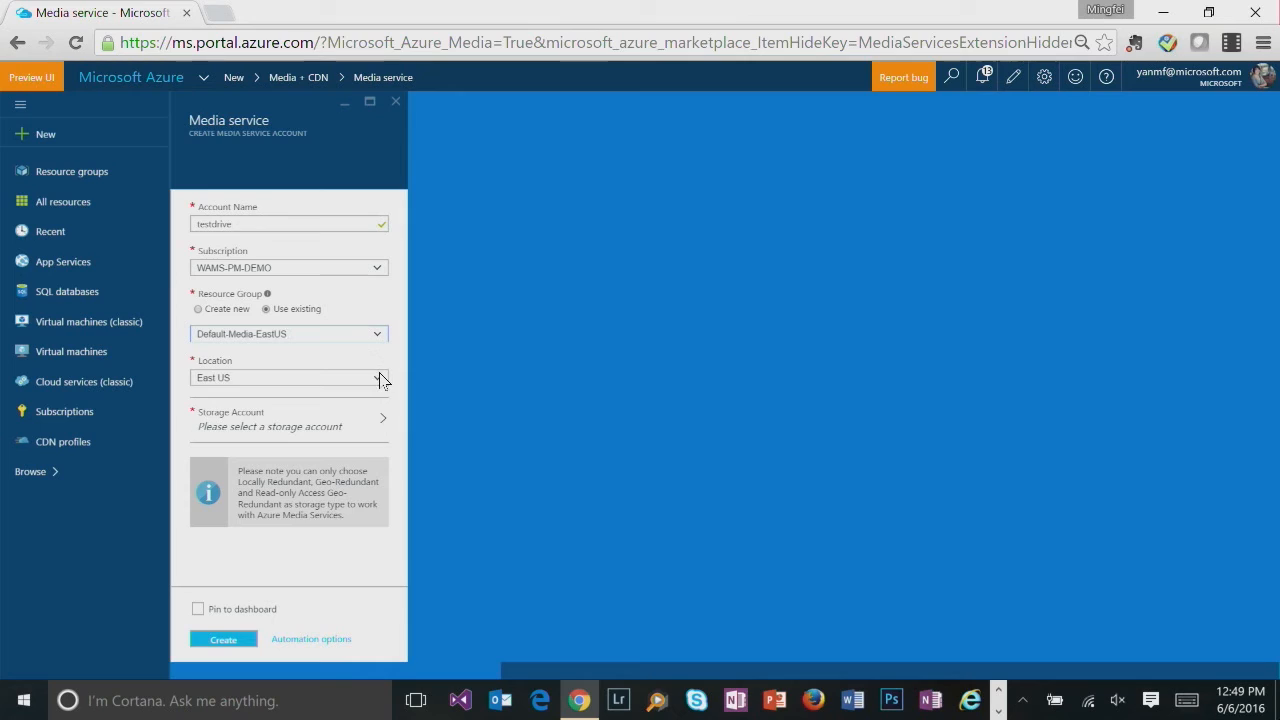
pyautogui.click(288, 376)
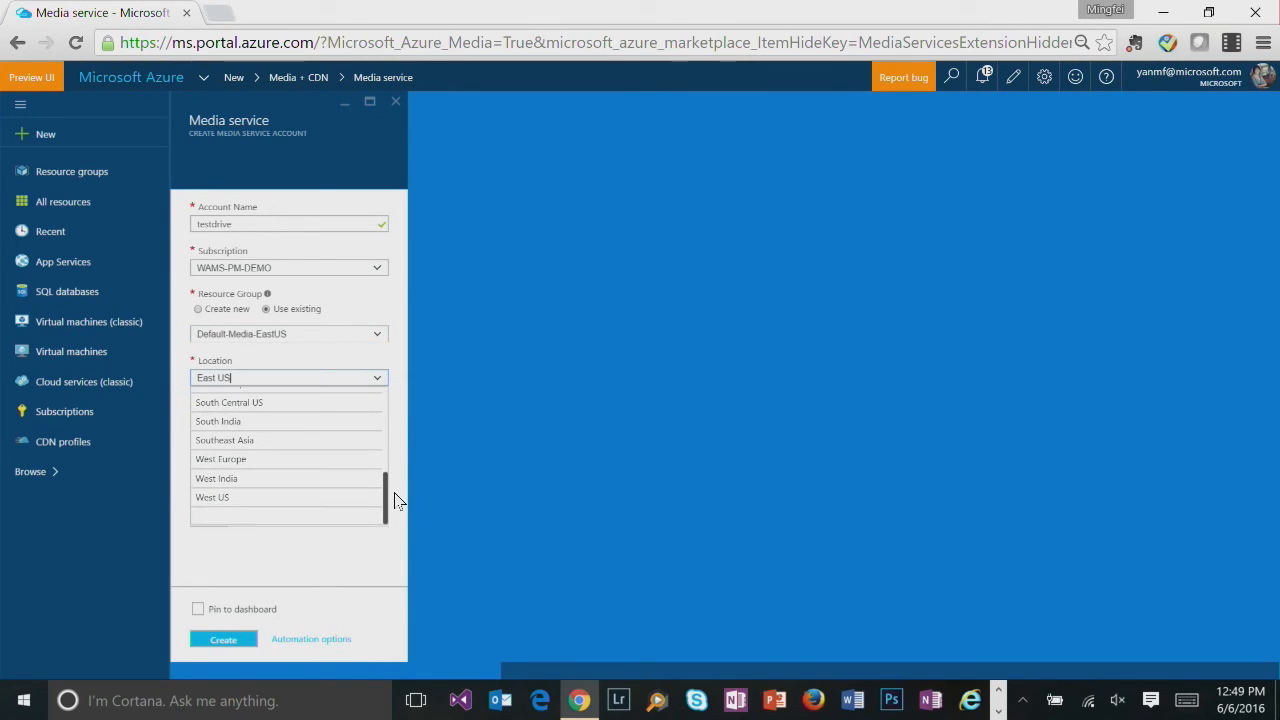
pyautogui.moveTo(444, 380)
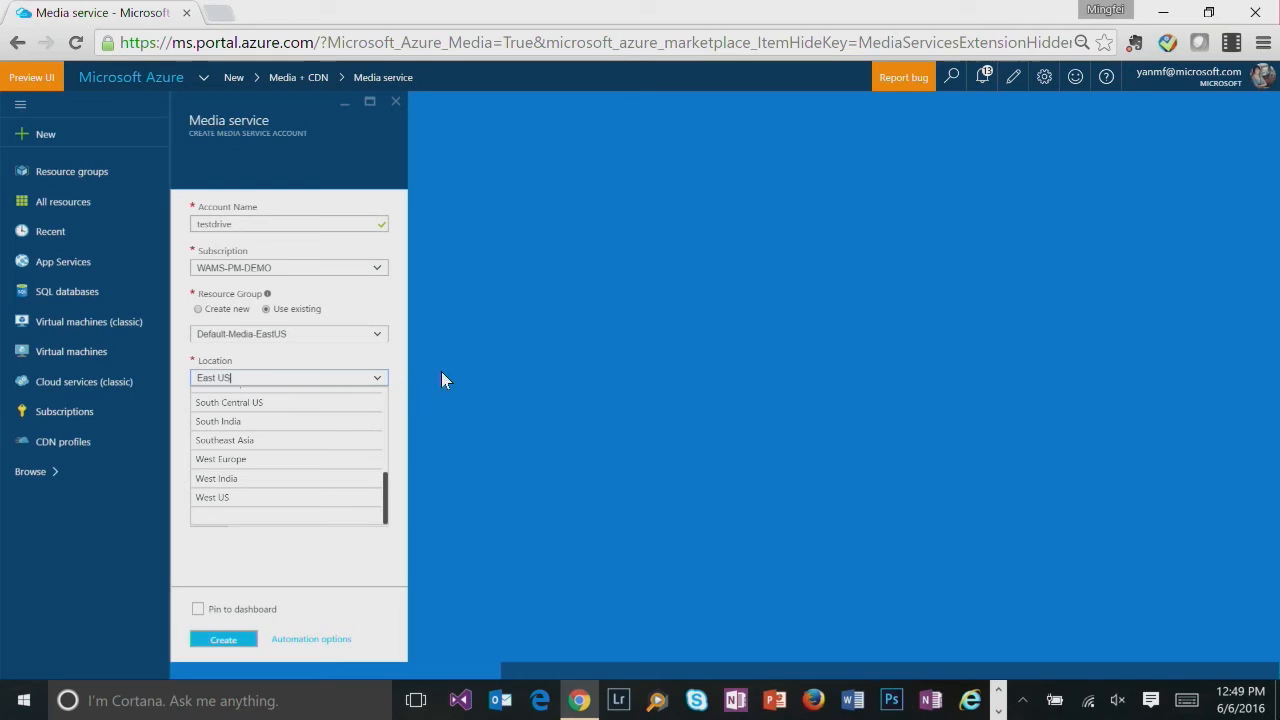
pyautogui.click(212, 376)
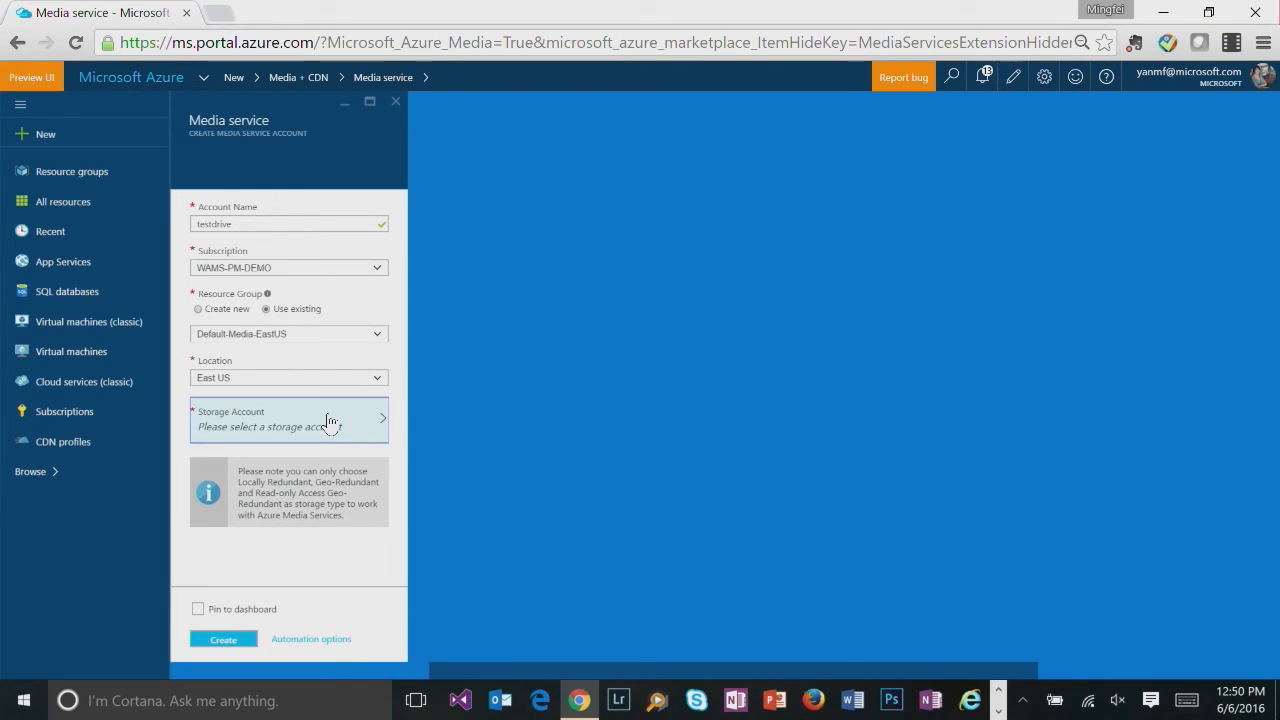
# - Select testmediadelete as the storage account for the new media account
pyautogui.click(288, 420)
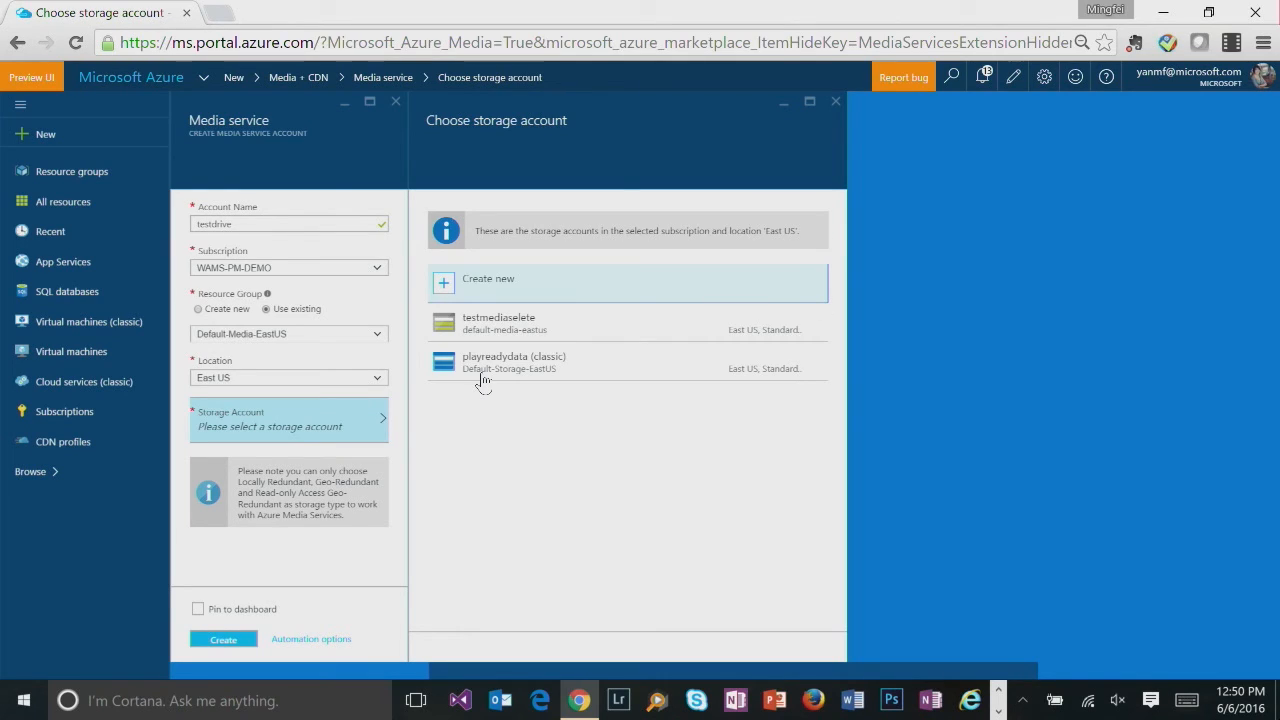
pyautogui.moveTo(488, 408)
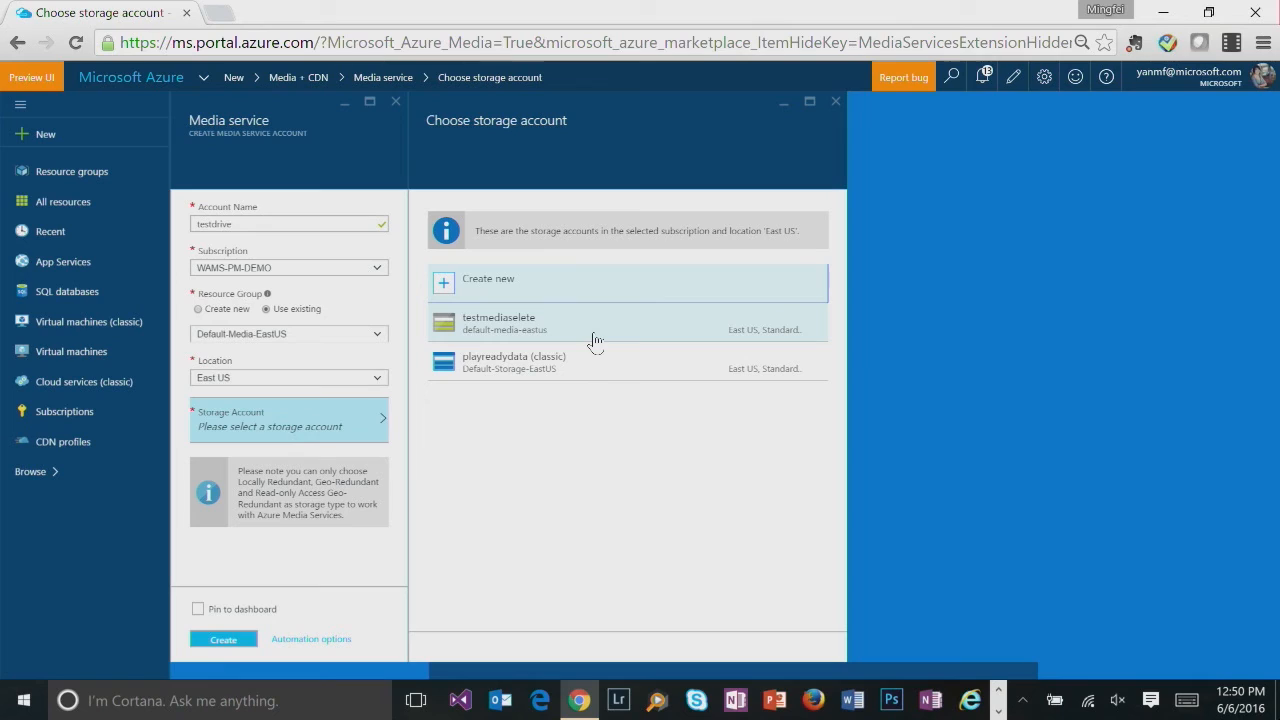
pyautogui.click(498, 324)
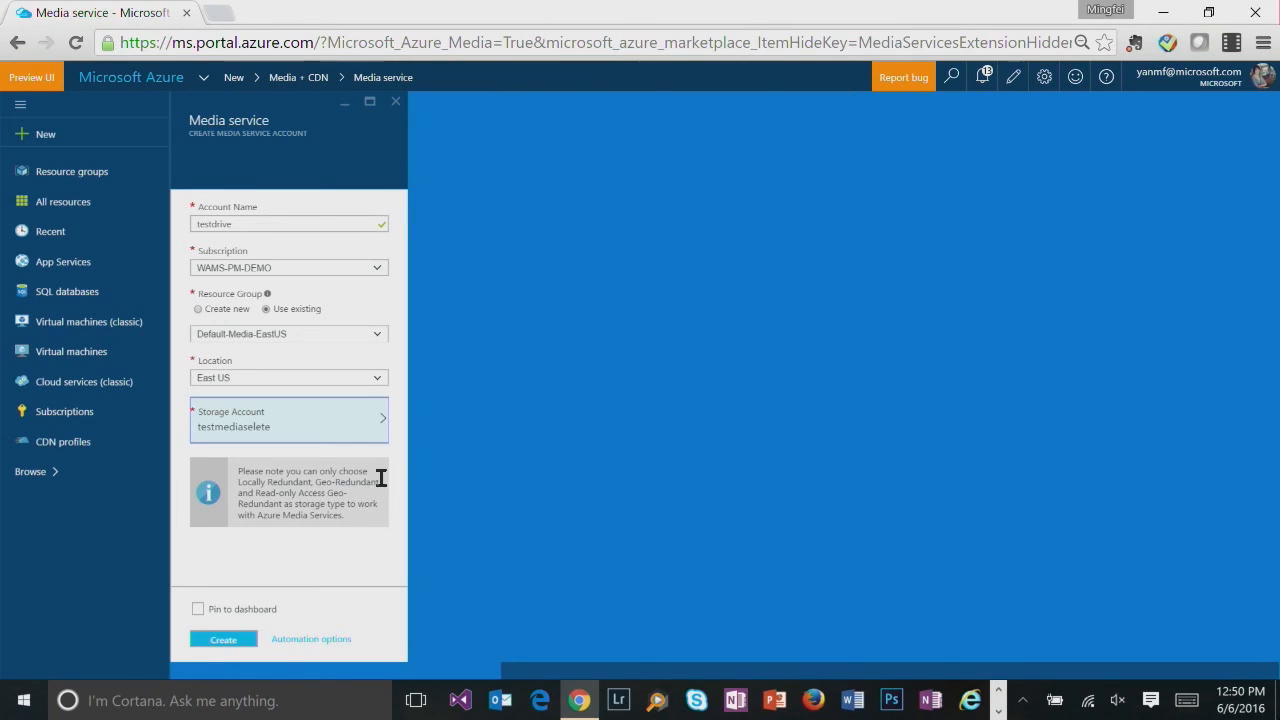
# - Pin the new account to the dashboard and submit it for creation
pyautogui.click(198, 608)
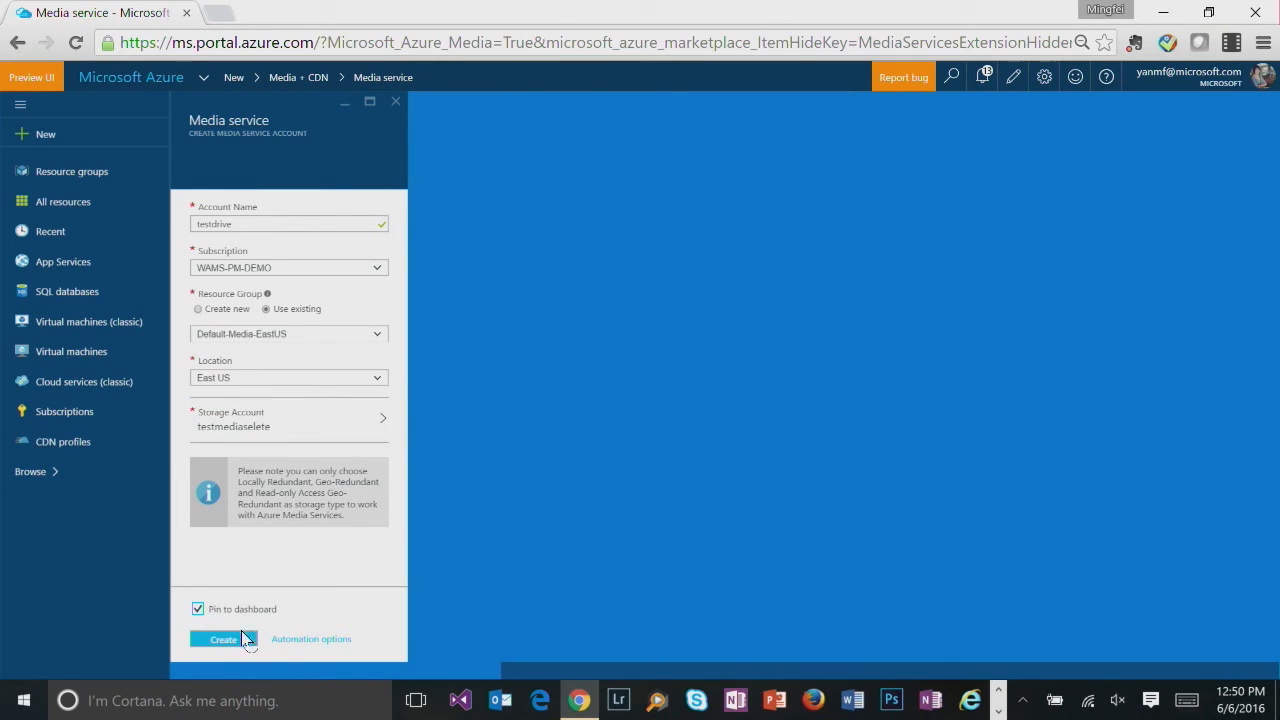
pyautogui.click(222, 640)
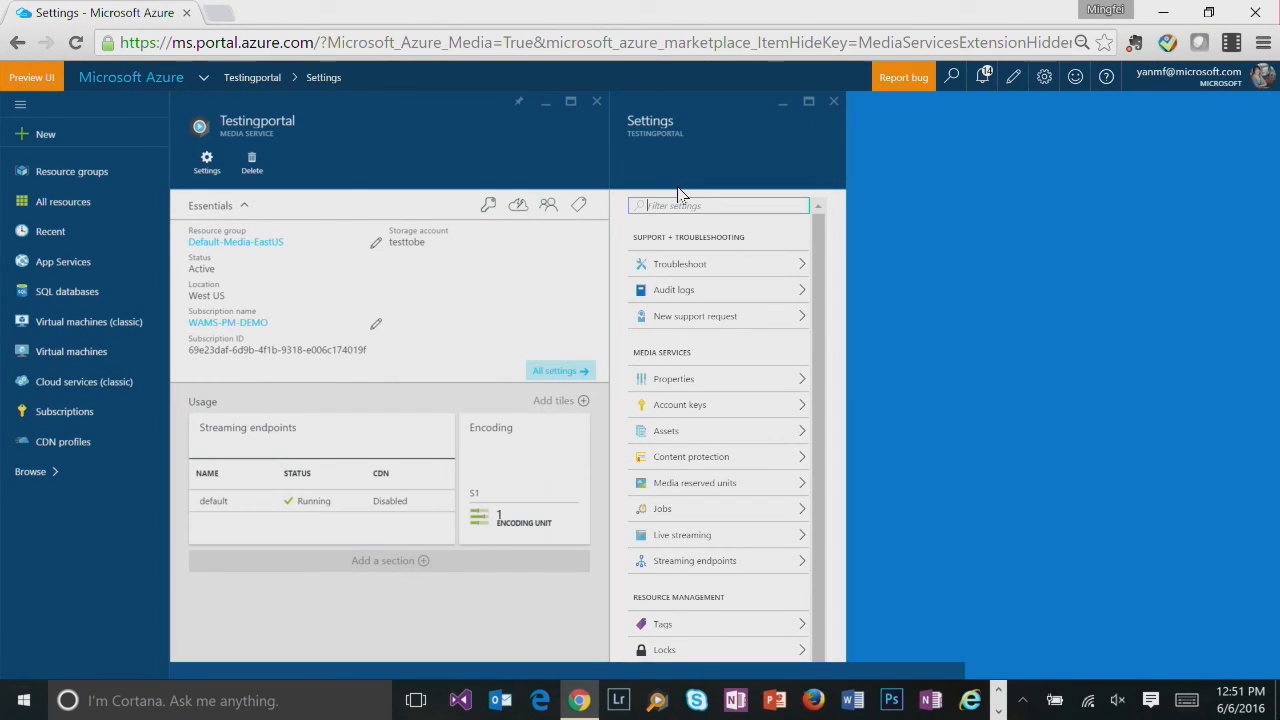
pyautogui.moveTo(876, 280)
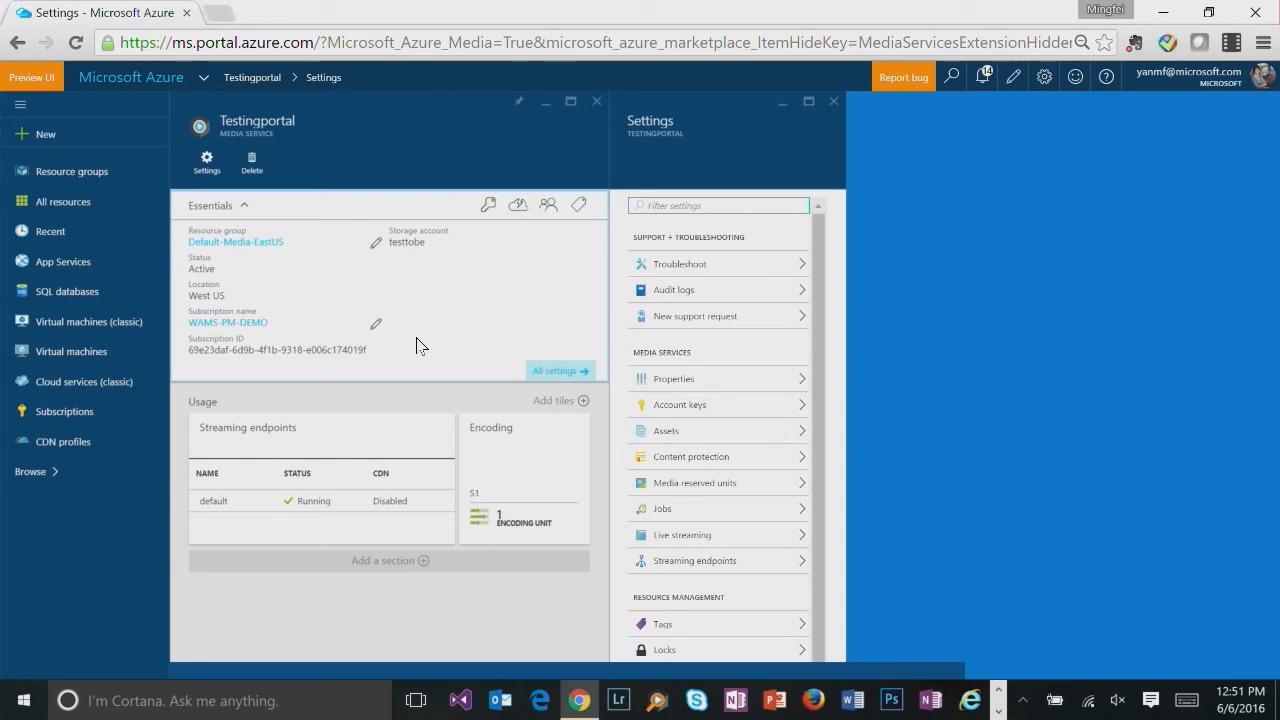
pyautogui.moveTo(340, 344)
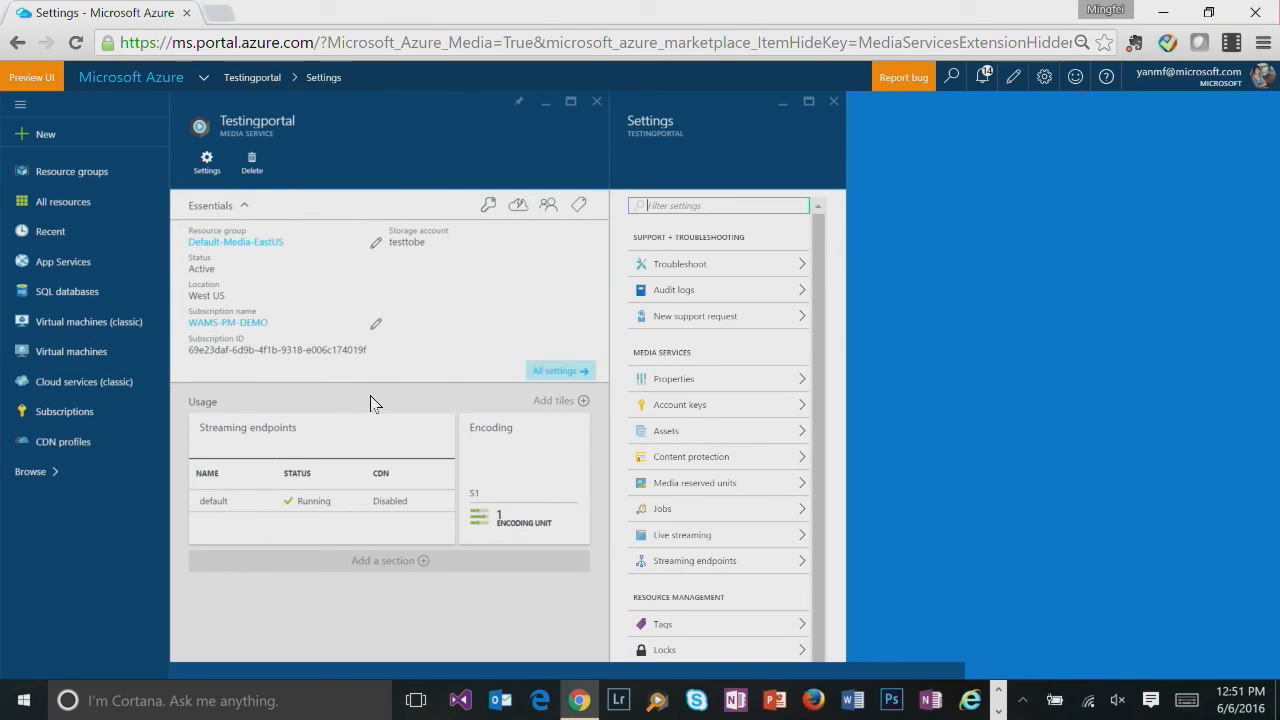
# - Look into the Testingportal service's streaming endpoints tile
pyautogui.click(320, 436)
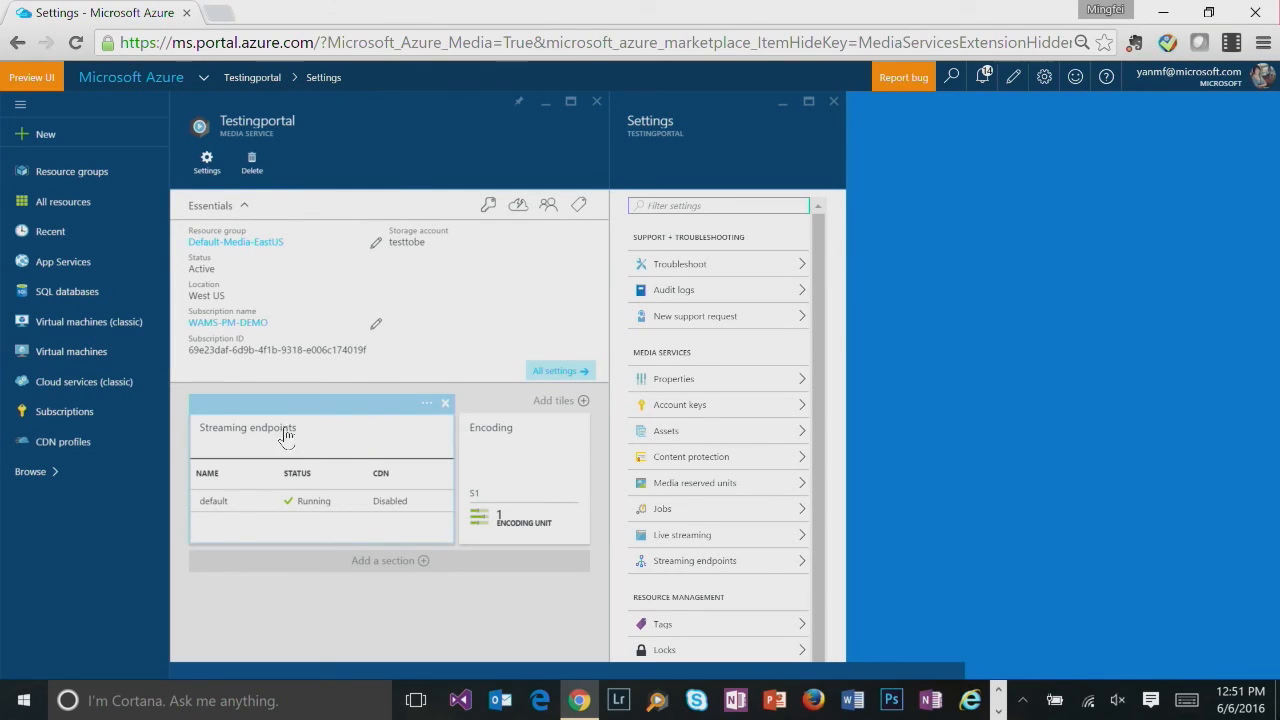
# - View the streaming endpoints list and the default running endpoint's details
pyautogui.click(248, 428)
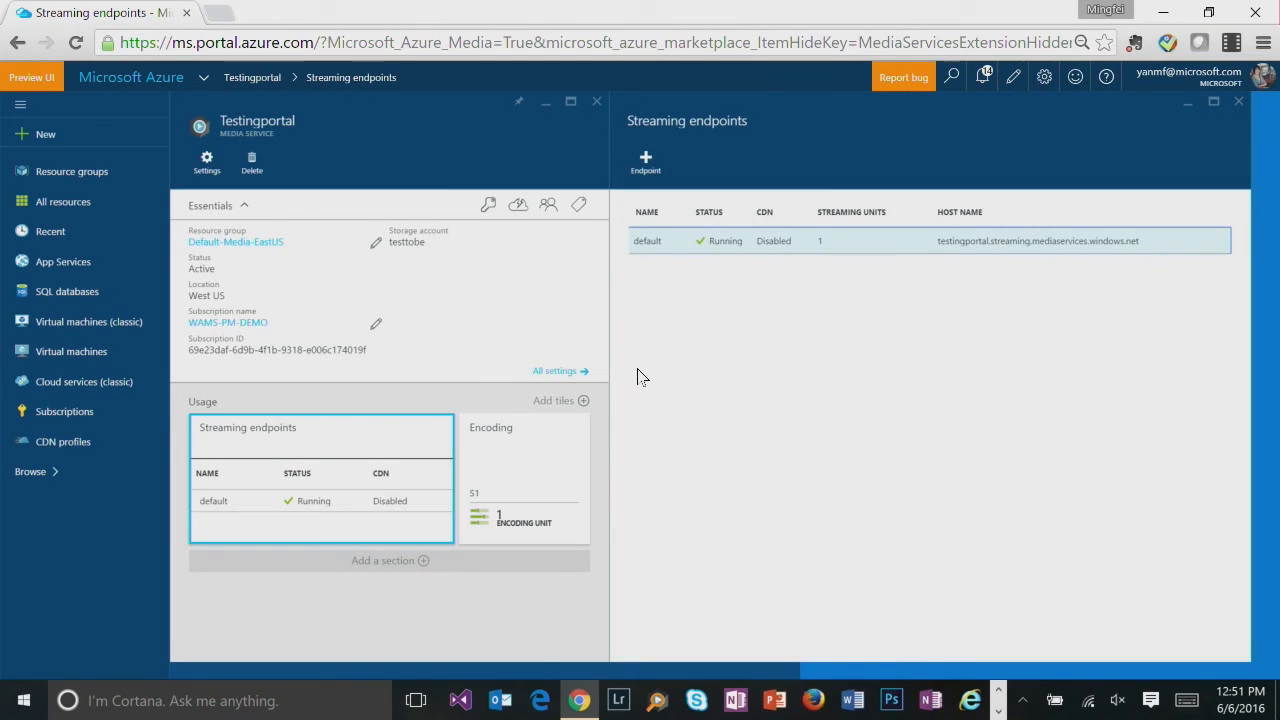
pyautogui.moveTo(700, 352)
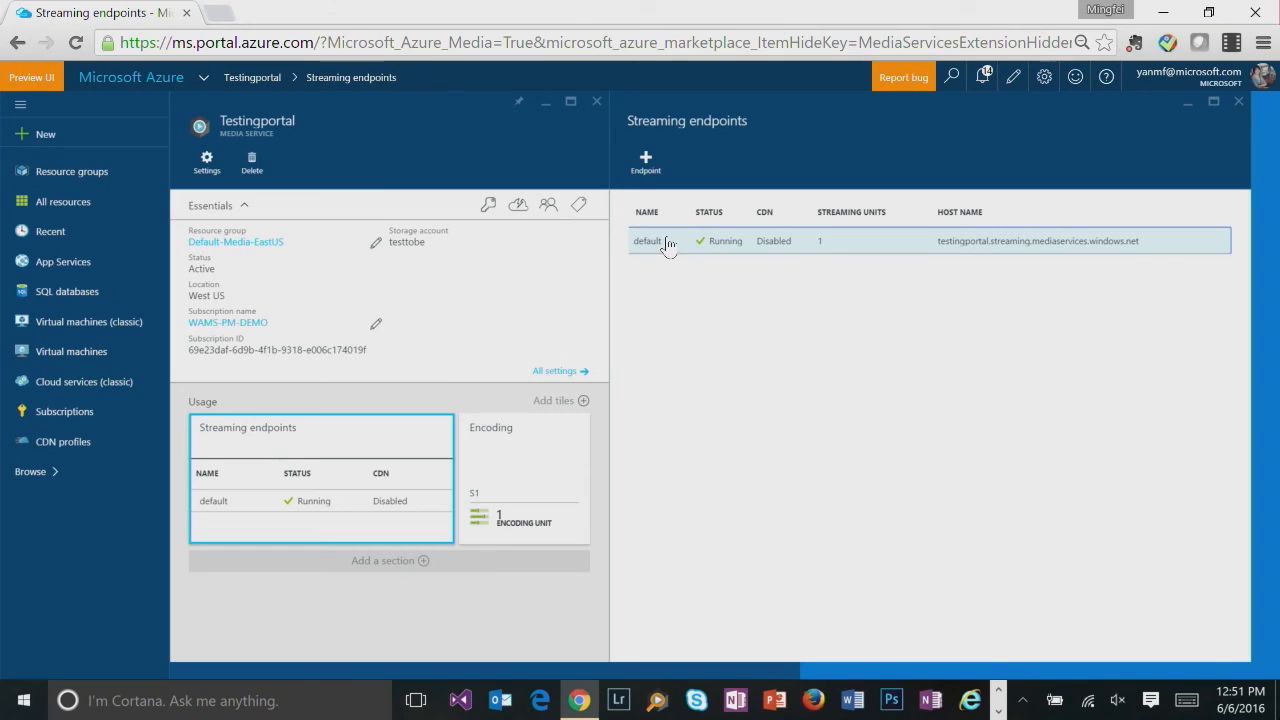
pyautogui.click(648, 240)
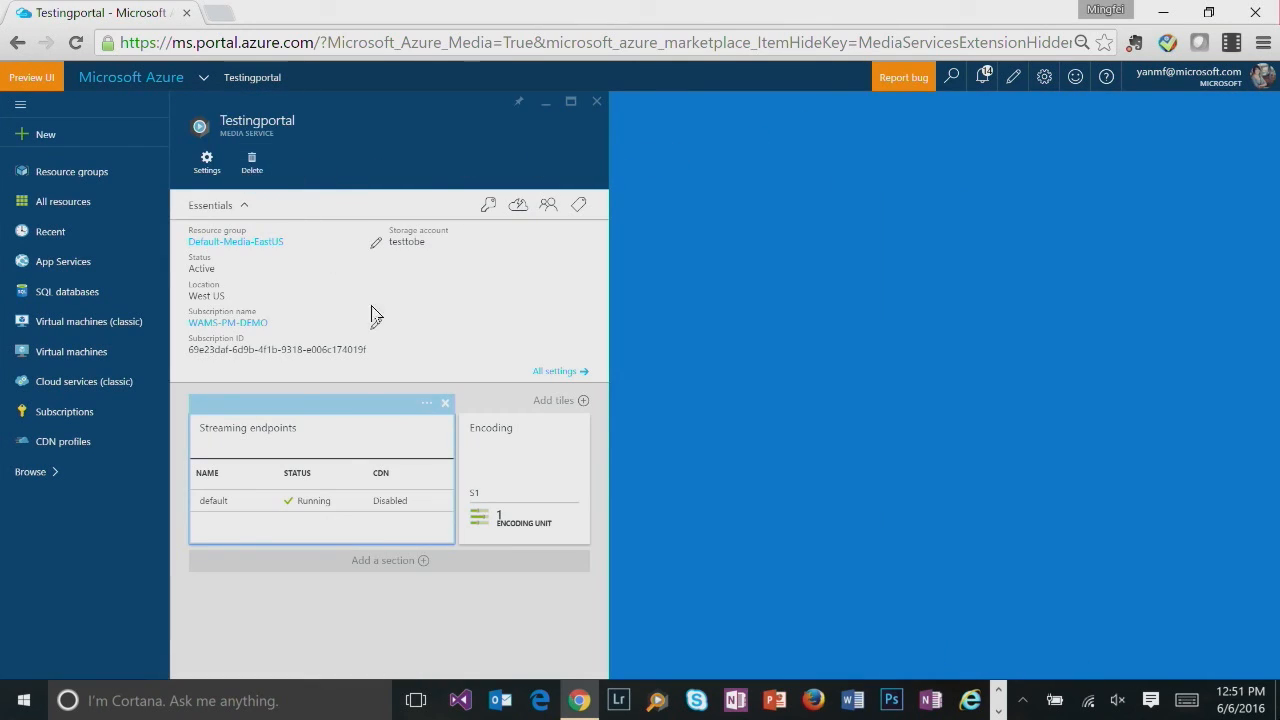
pyautogui.click(524, 470)
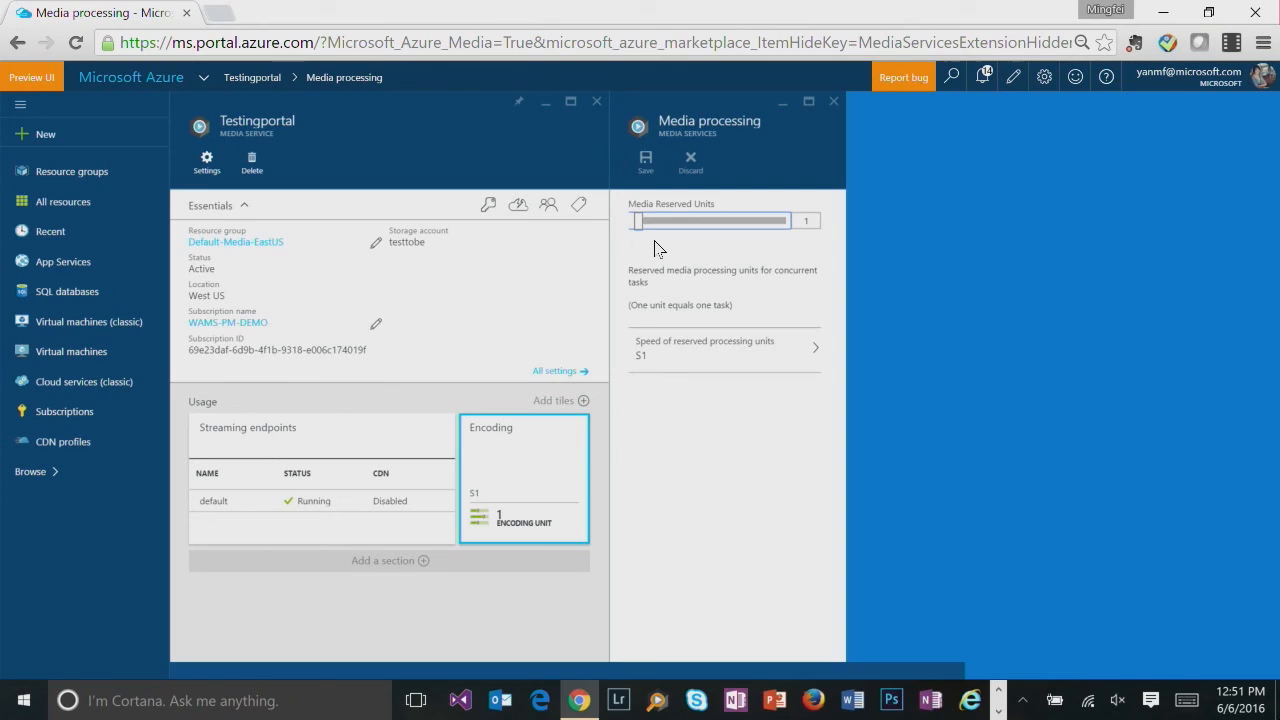
pyautogui.moveTo(724, 348)
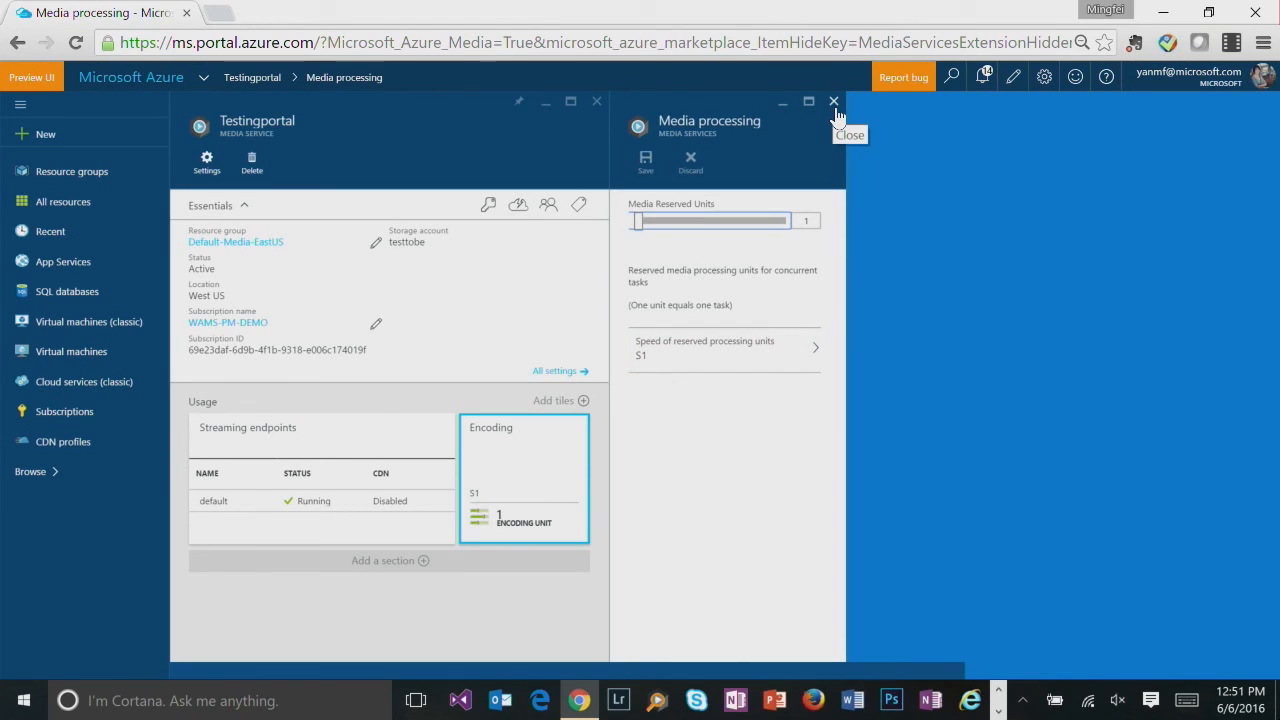
pyautogui.click(832, 100)
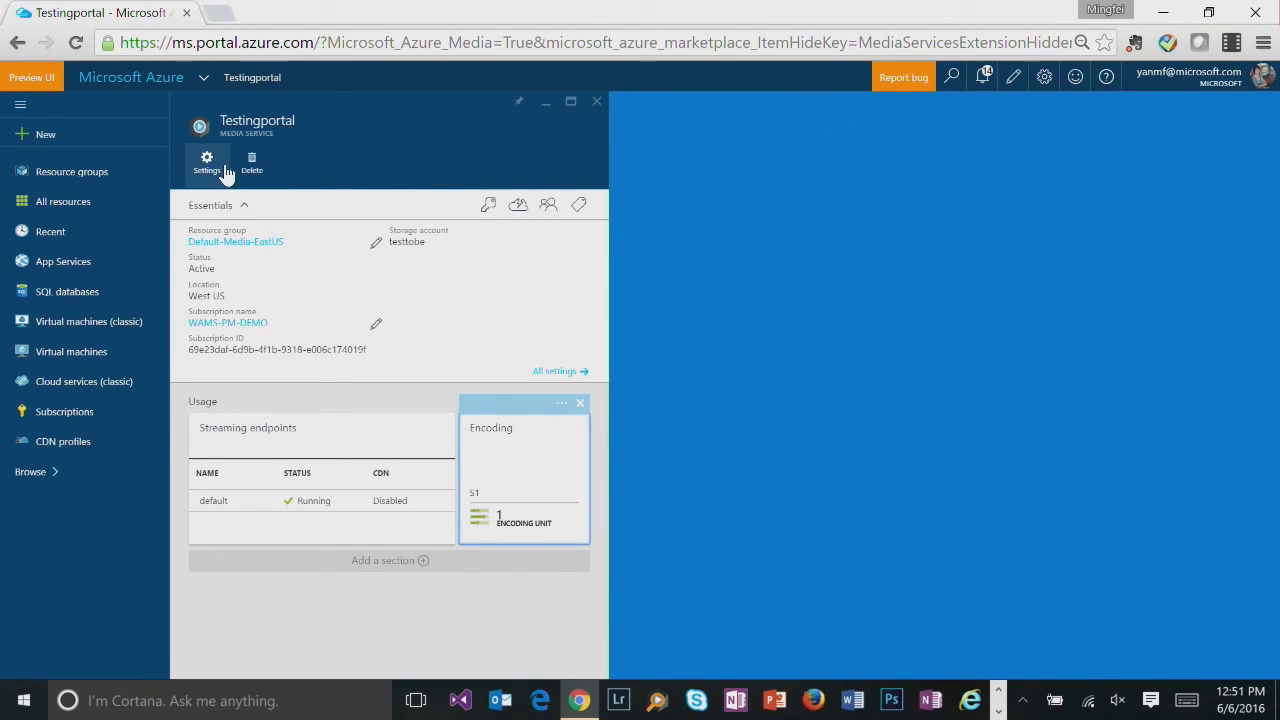
# - Upload BigBuckBunny.mp4 and azure.wmv from the desktop test folder as new assets
pyautogui.click(206, 160)
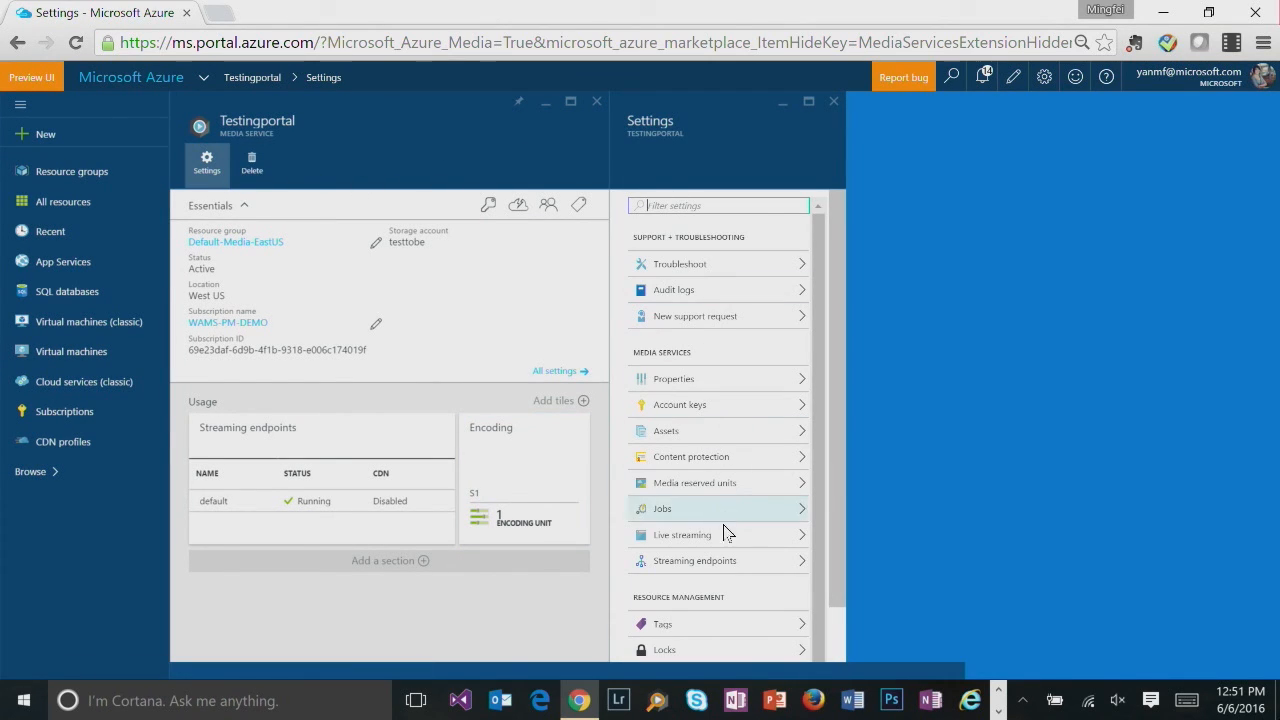
pyautogui.moveTo(836, 420)
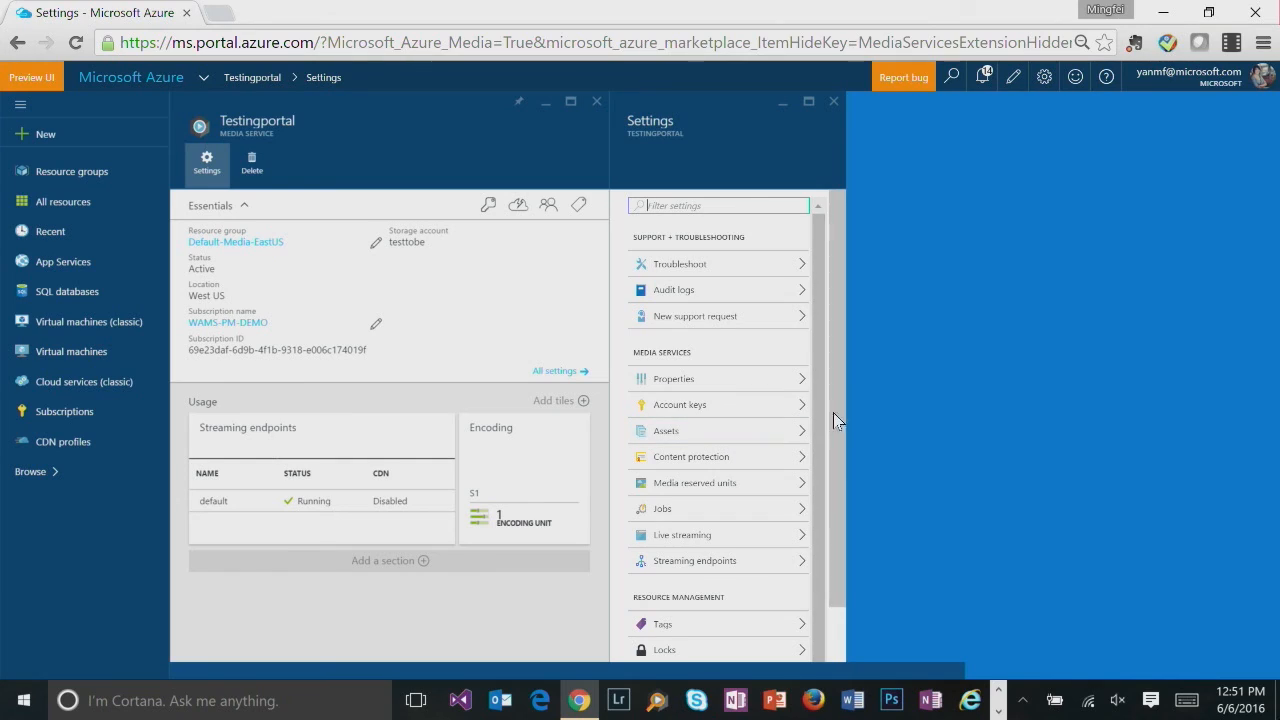
pyautogui.moveTo(844, 428)
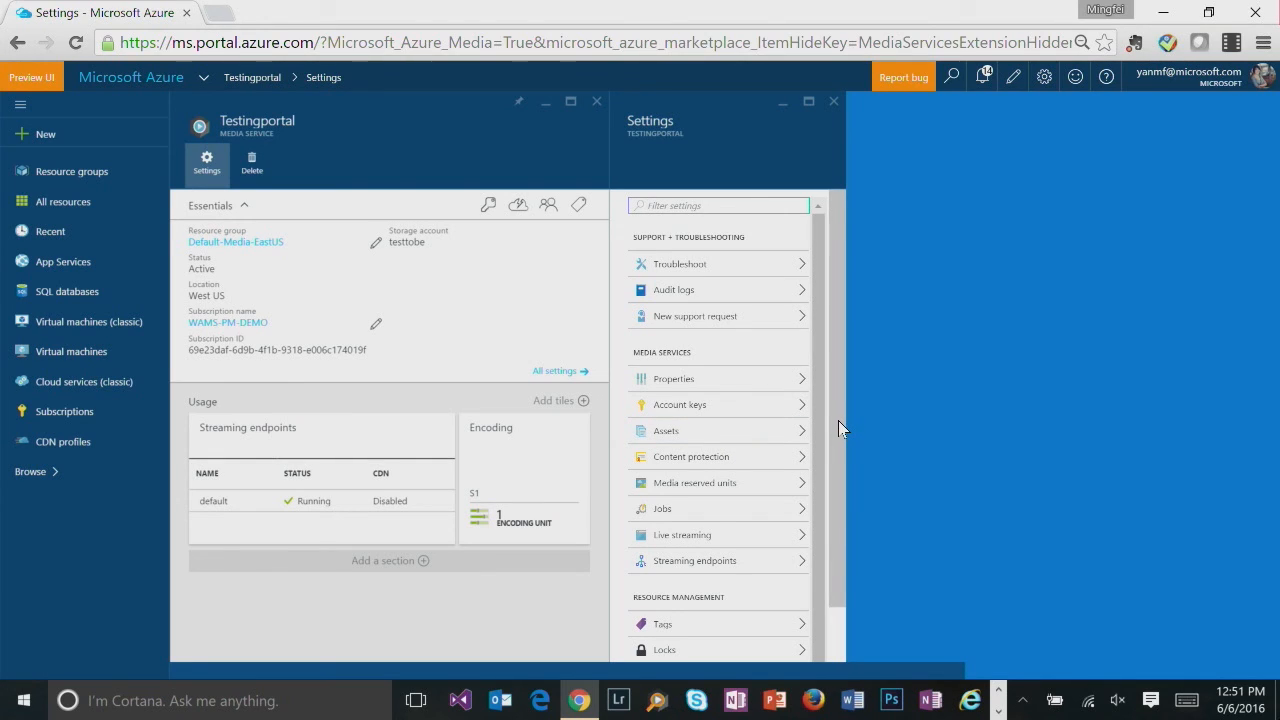
pyautogui.scroll(-3)
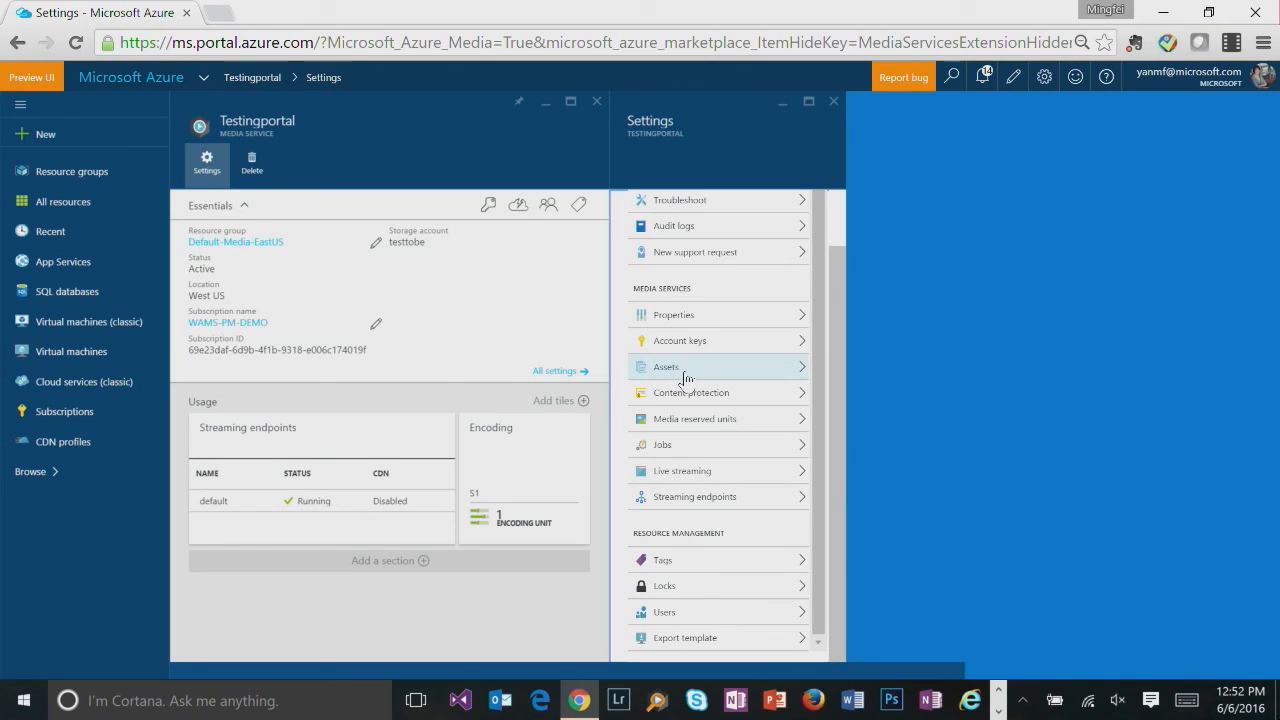
pyautogui.moveTo(700, 472)
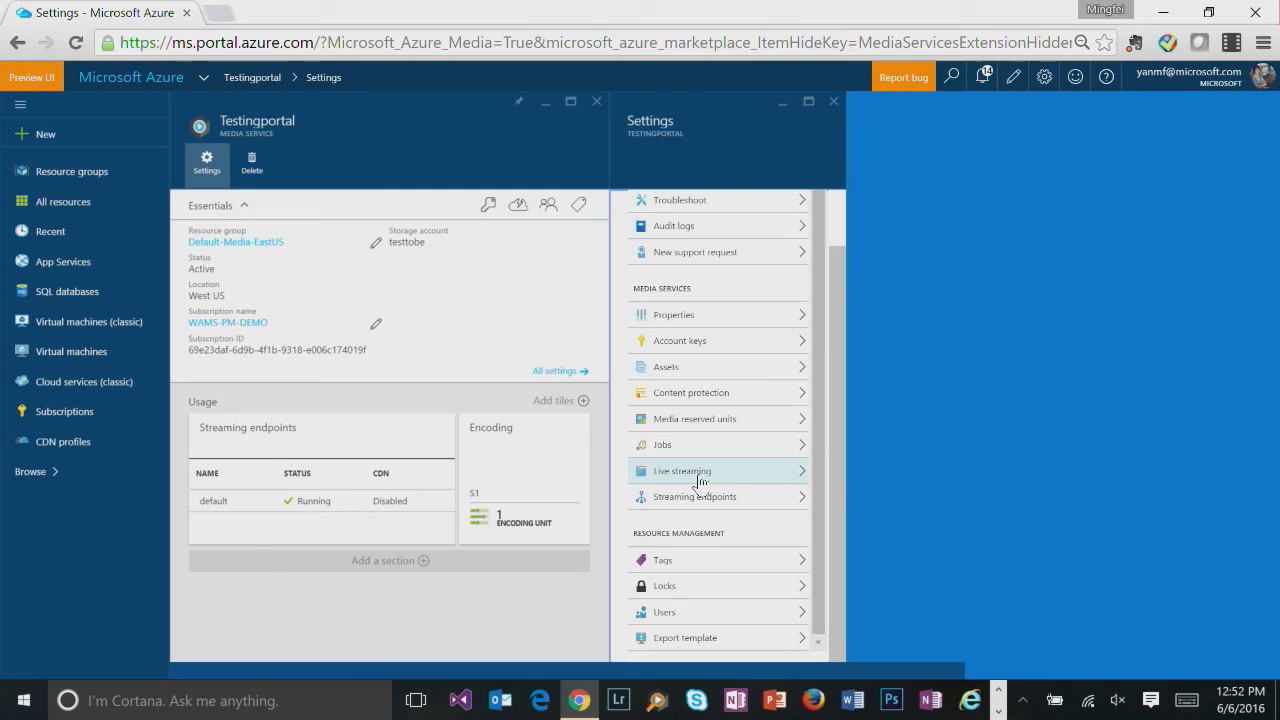
pyautogui.moveTo(680, 368)
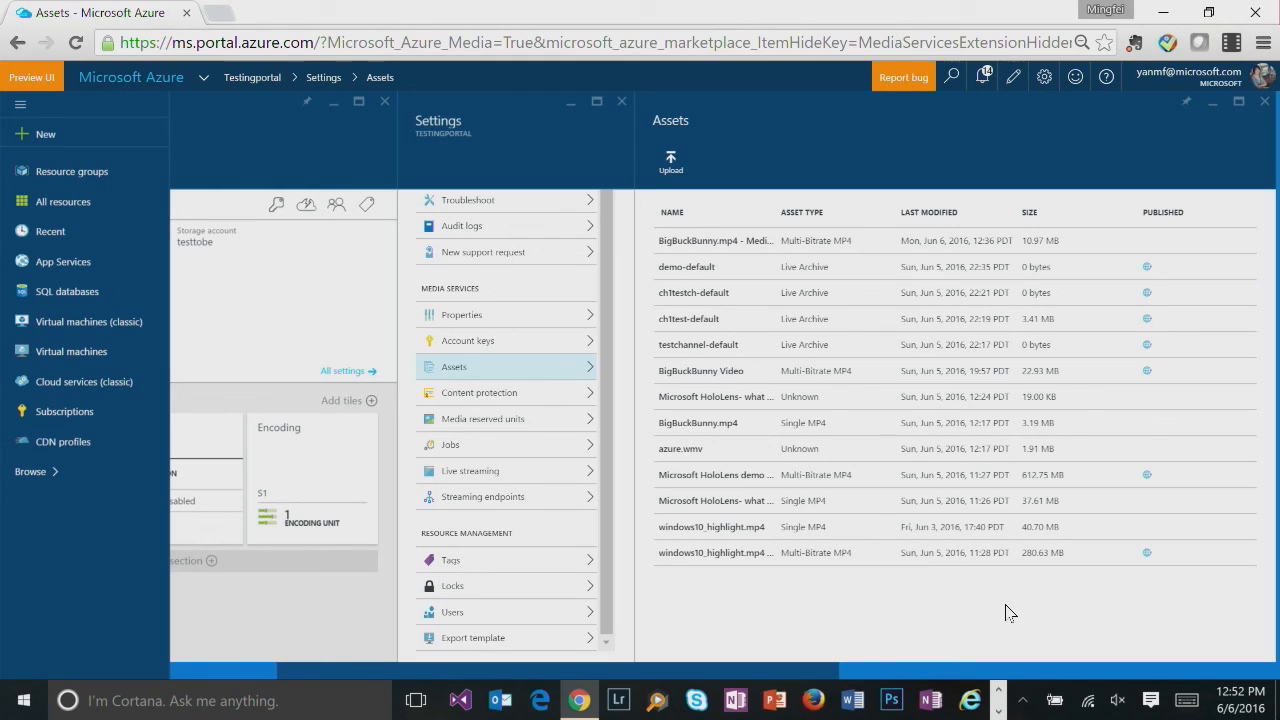
pyautogui.click(672, 164)
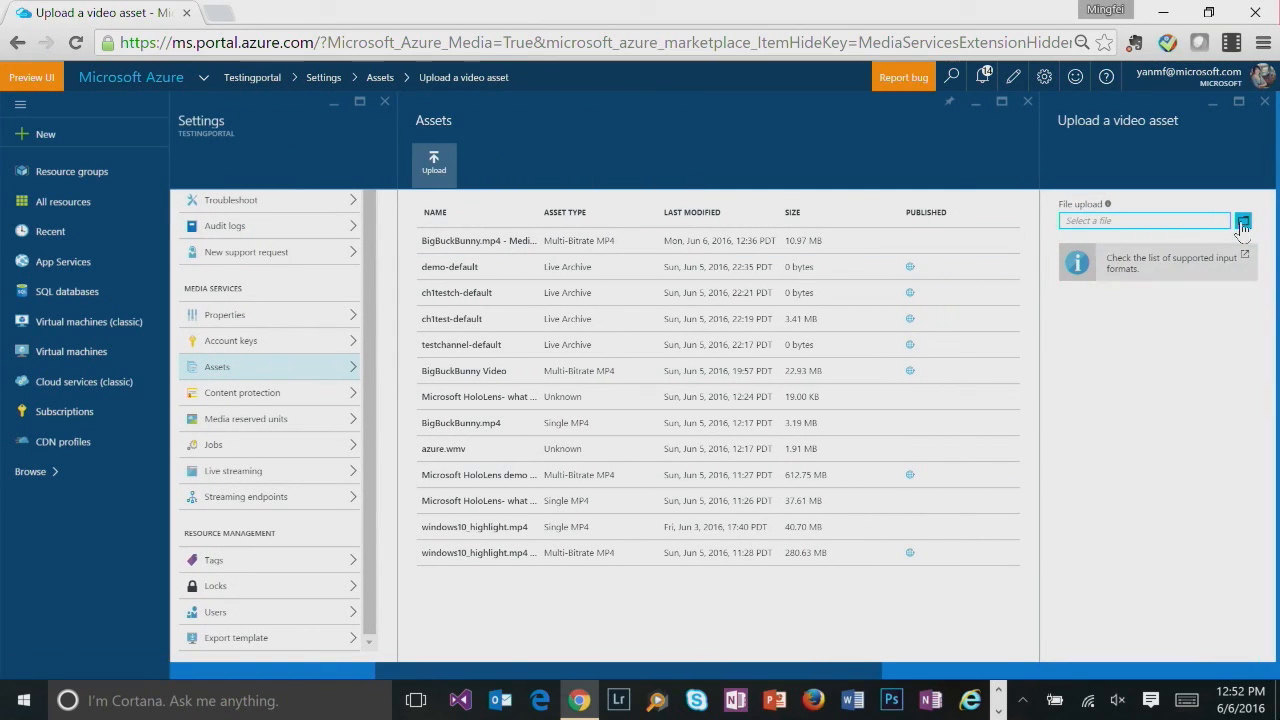
pyautogui.click(1244, 220)
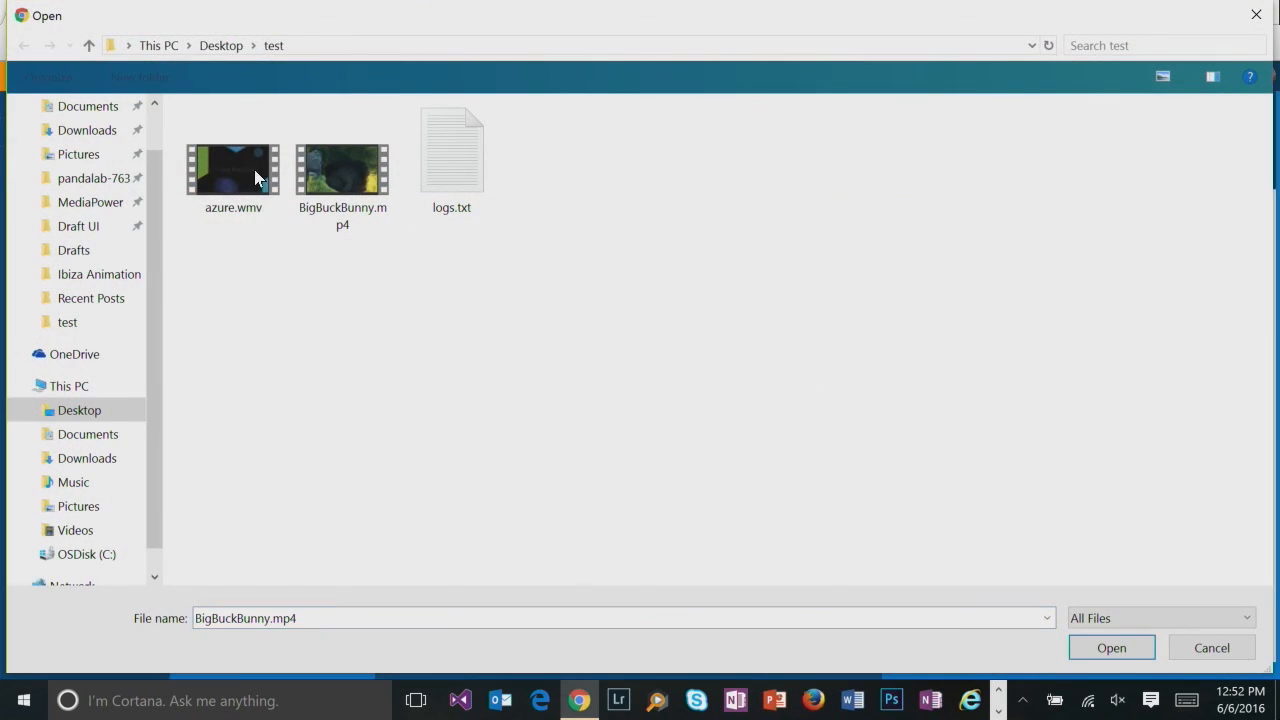
pyautogui.click(1112, 648)
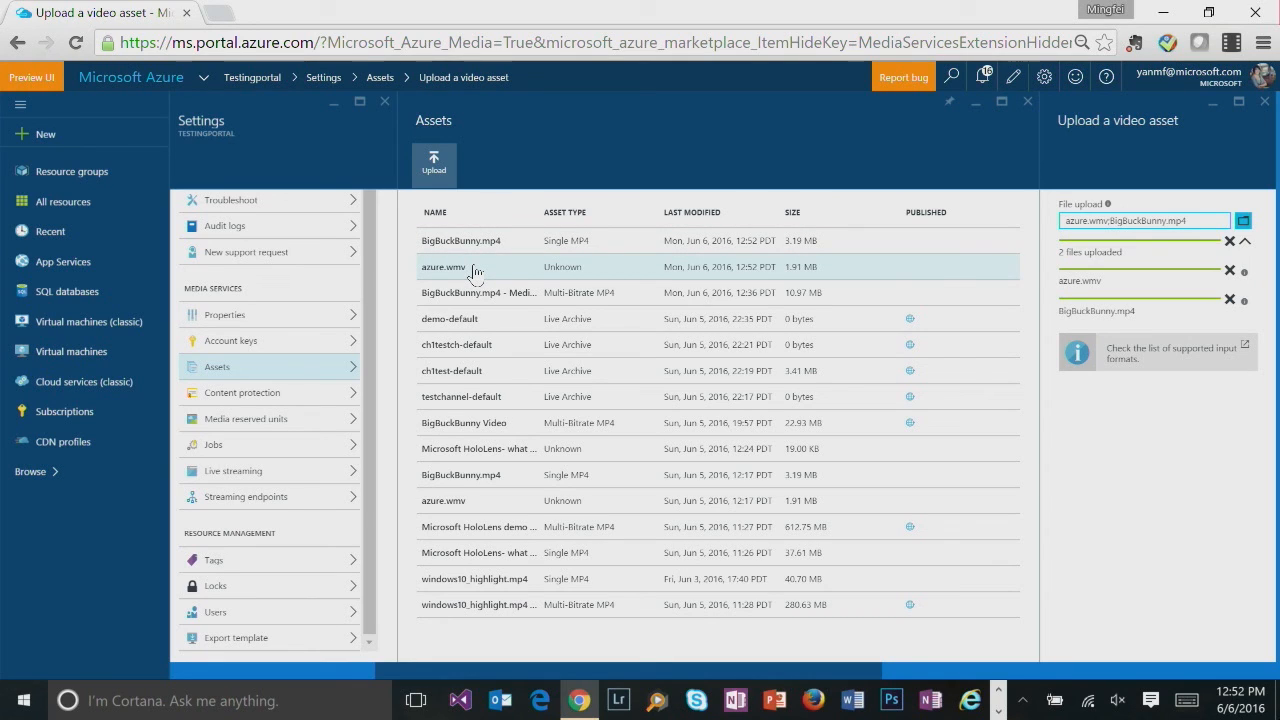
# - Select the uploaded BigBuckBunny.mp4 asset and start an encode for it
pyautogui.click(460, 240)
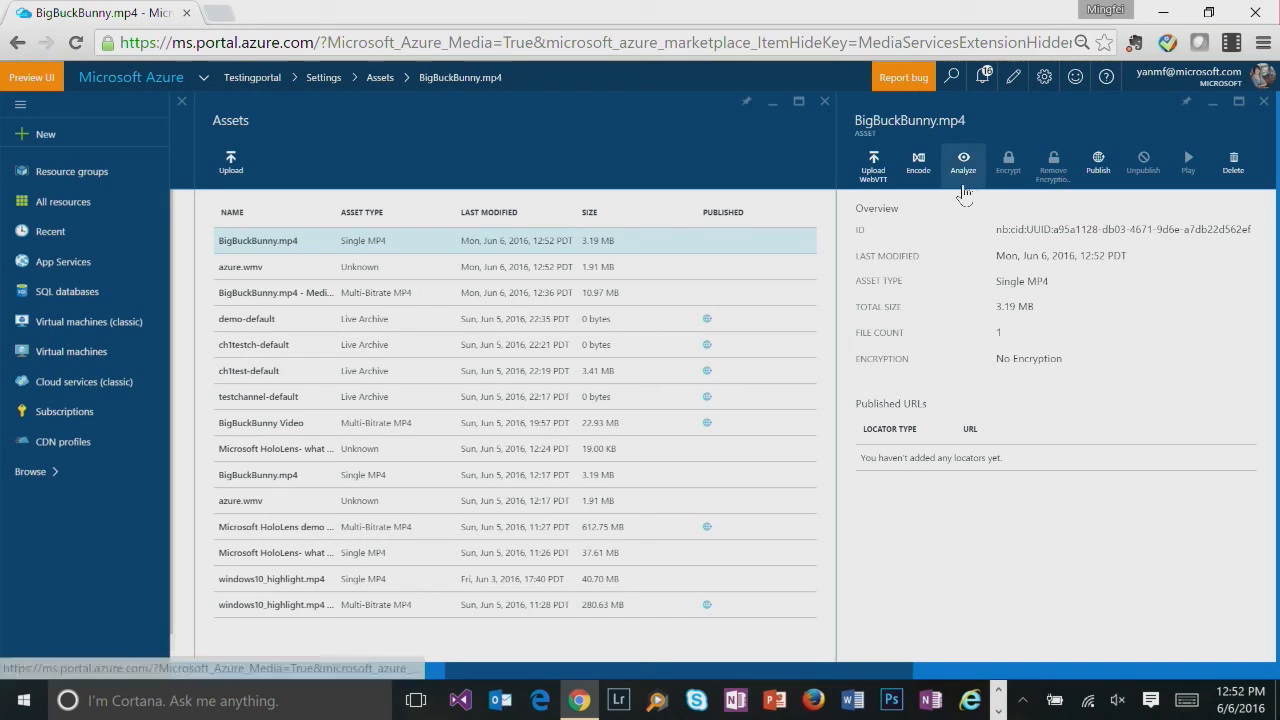
pyautogui.click(916, 162)
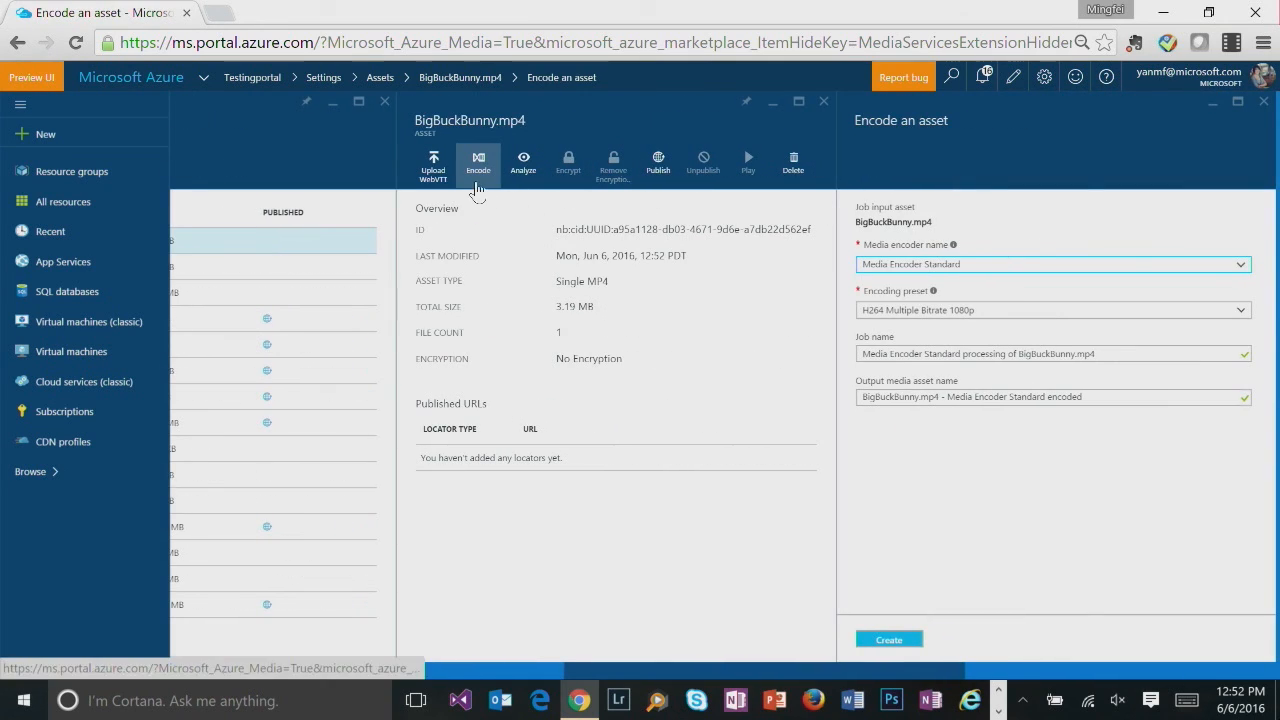
pyautogui.moveTo(478, 164)
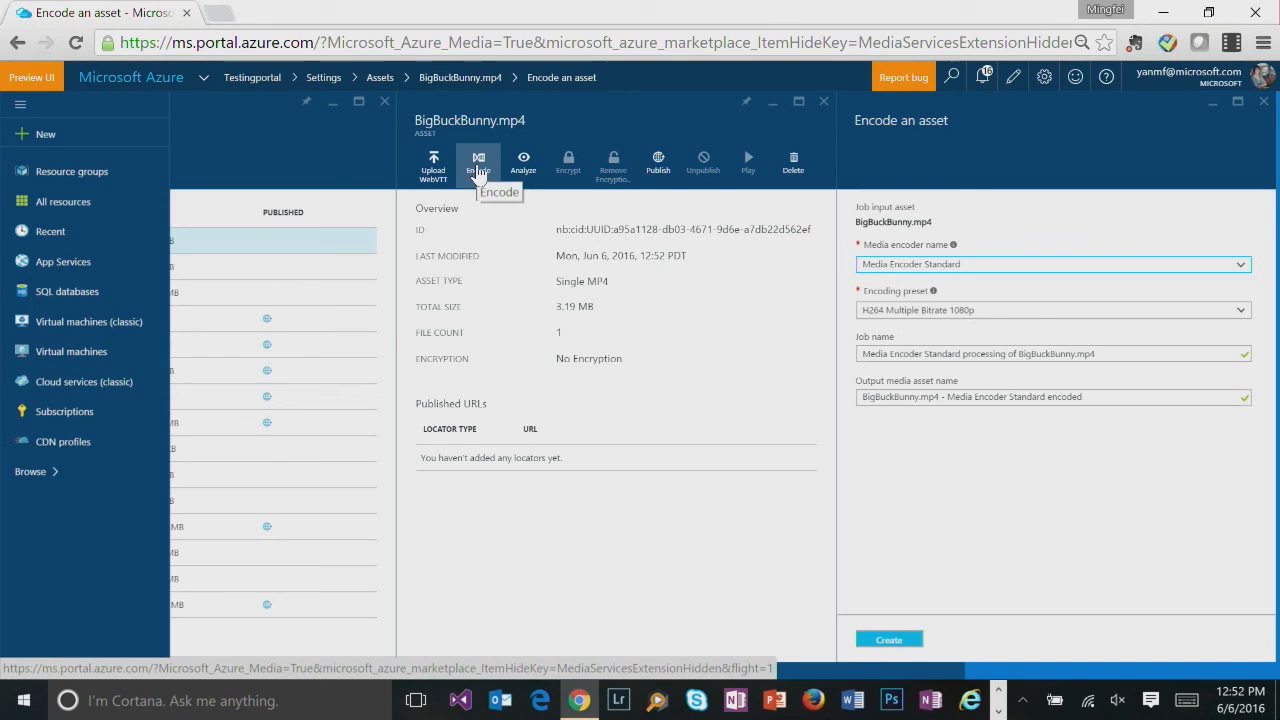
pyautogui.moveTo(892, 280)
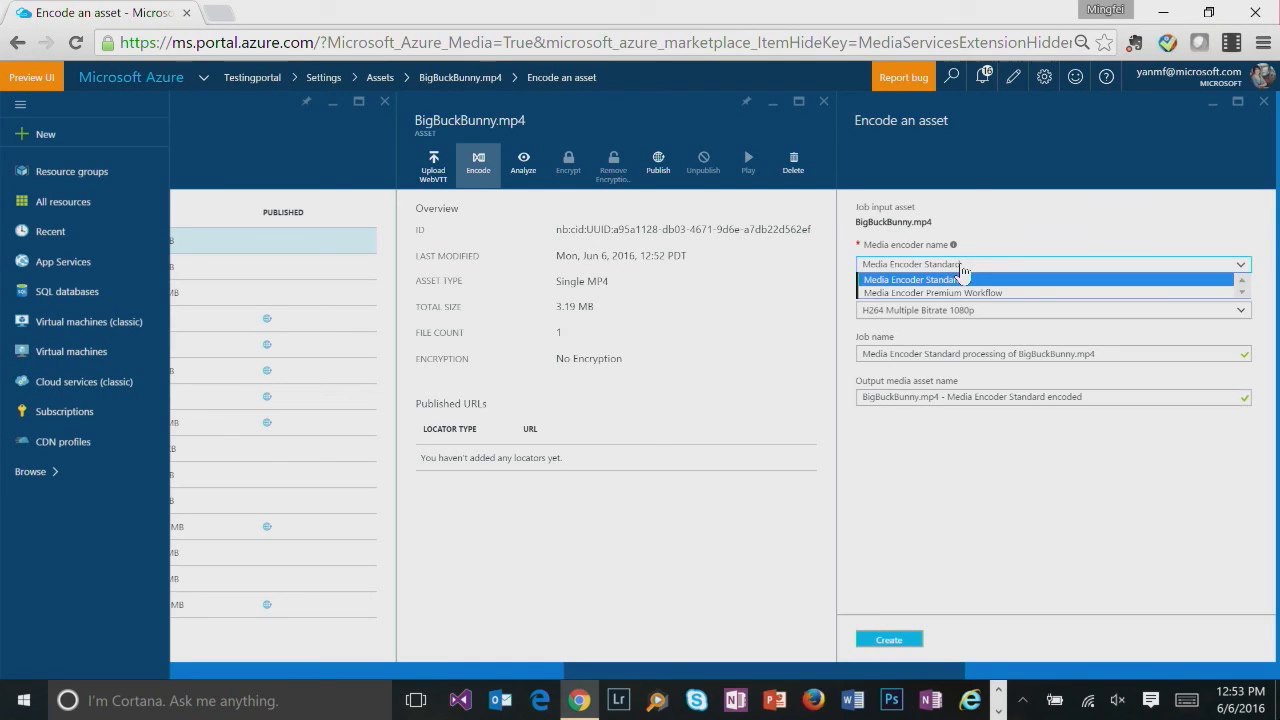
pyautogui.moveTo(1002, 268)
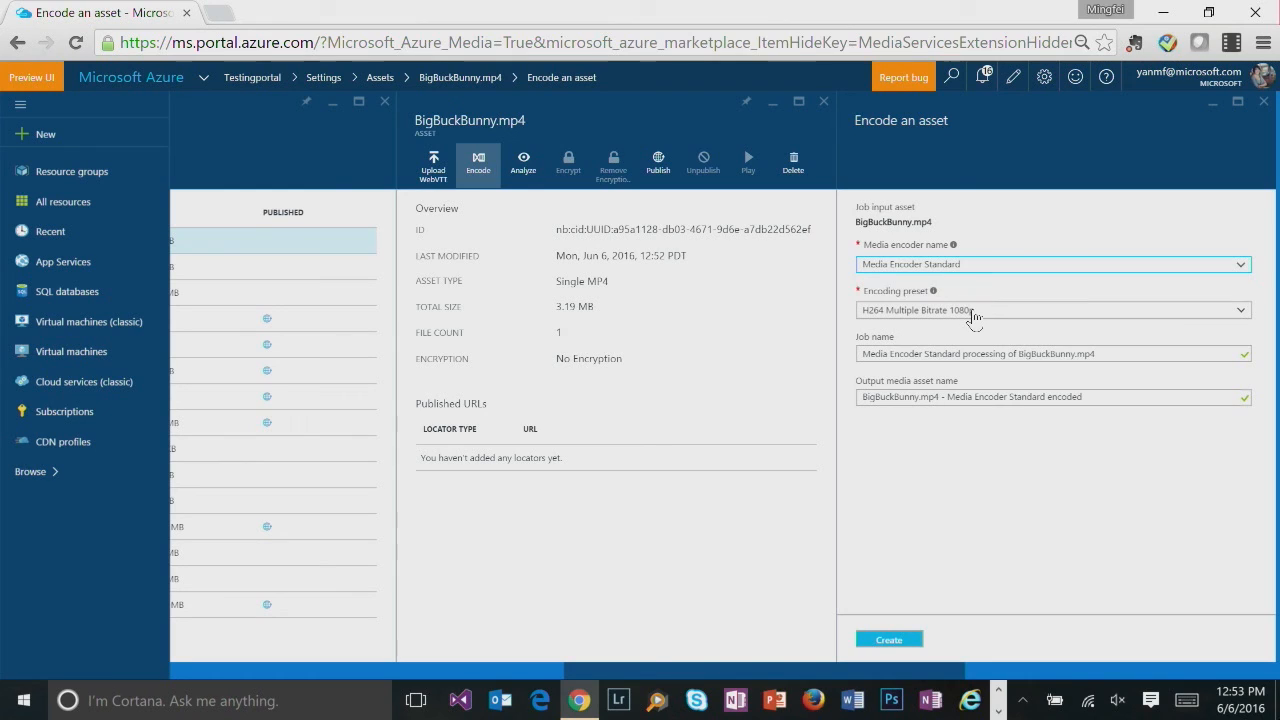
# - Submit a Media Encoder Standard job with the H264 Multiple Bitrate 720p preset
pyautogui.click(1050, 308)
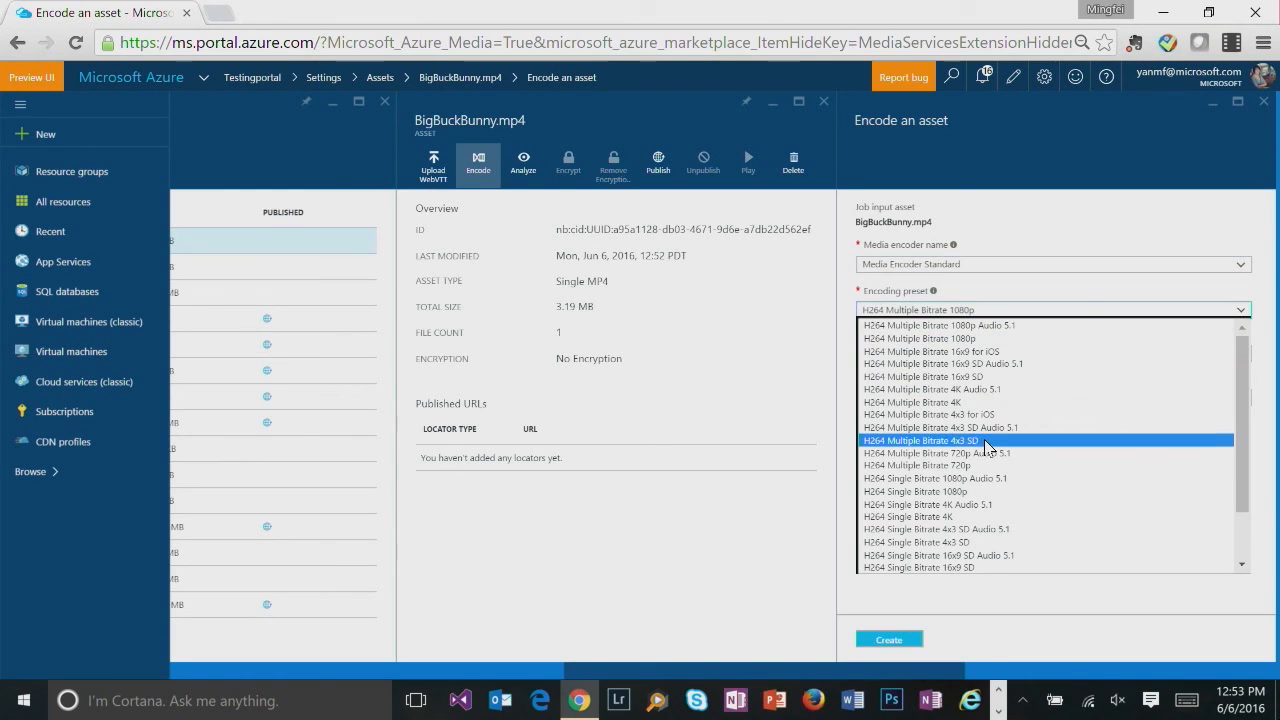
pyautogui.moveTo(984, 464)
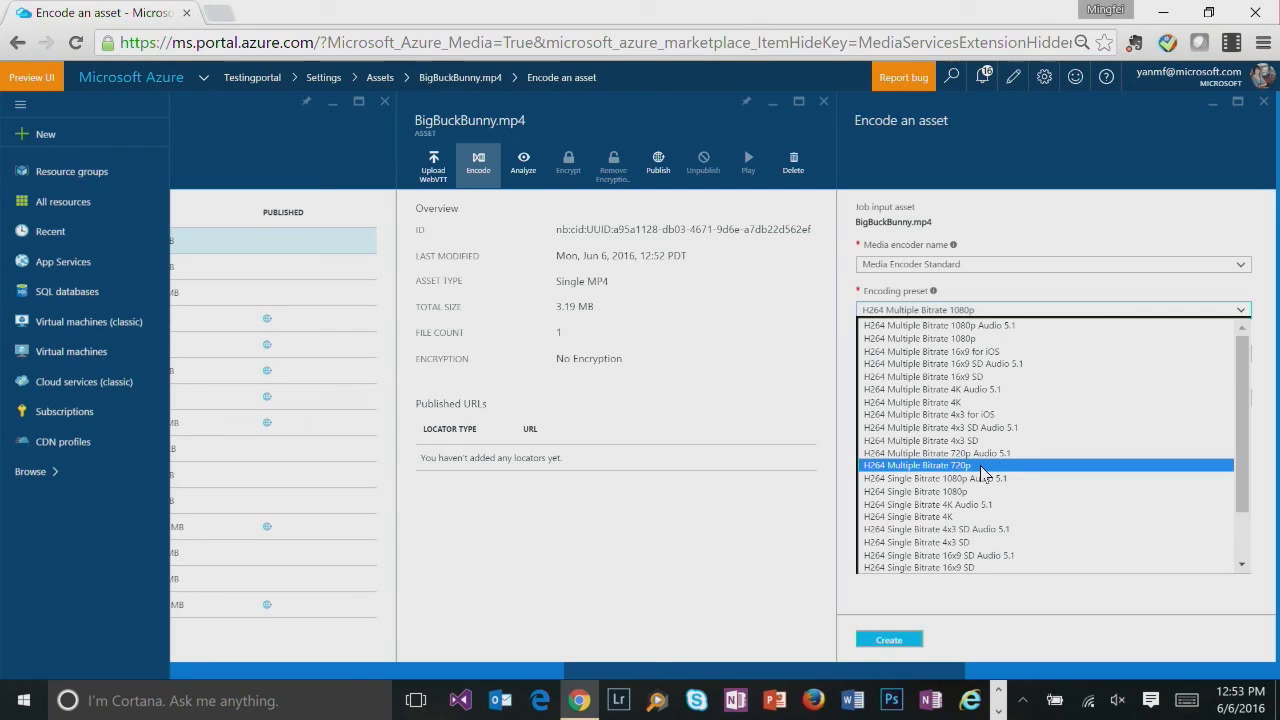
pyautogui.click(916, 464)
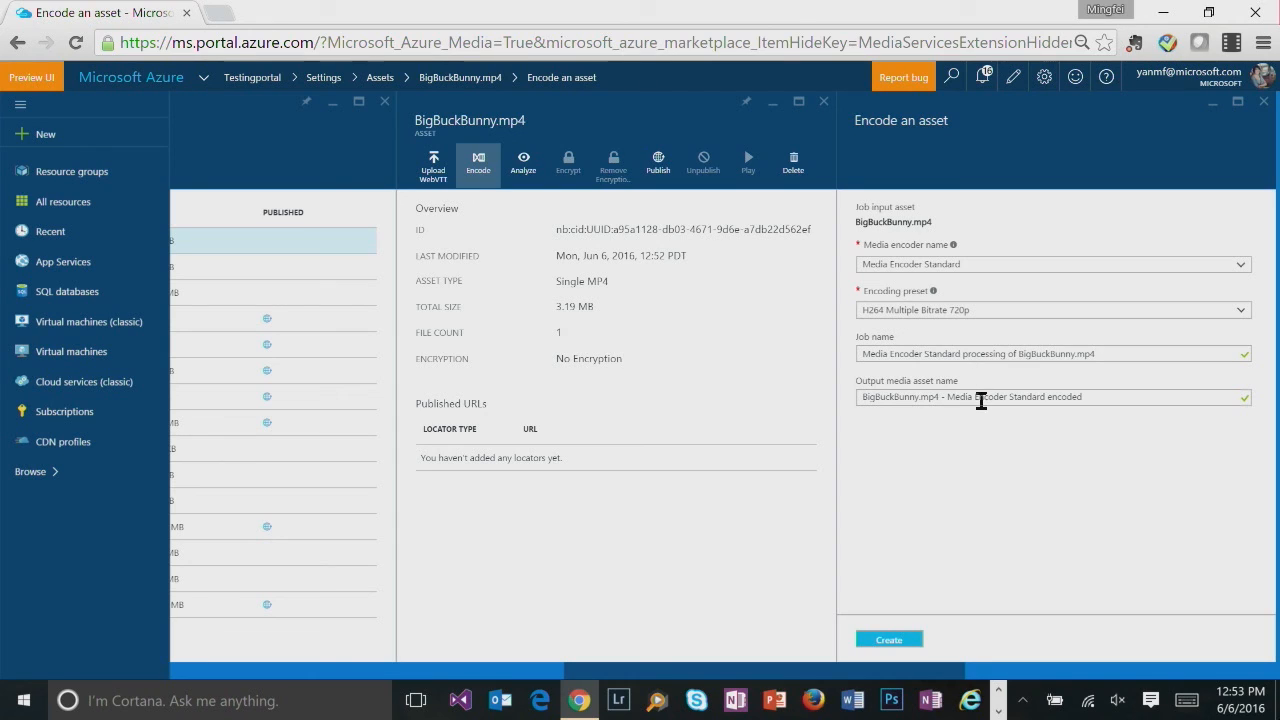
pyautogui.moveTo(956, 496)
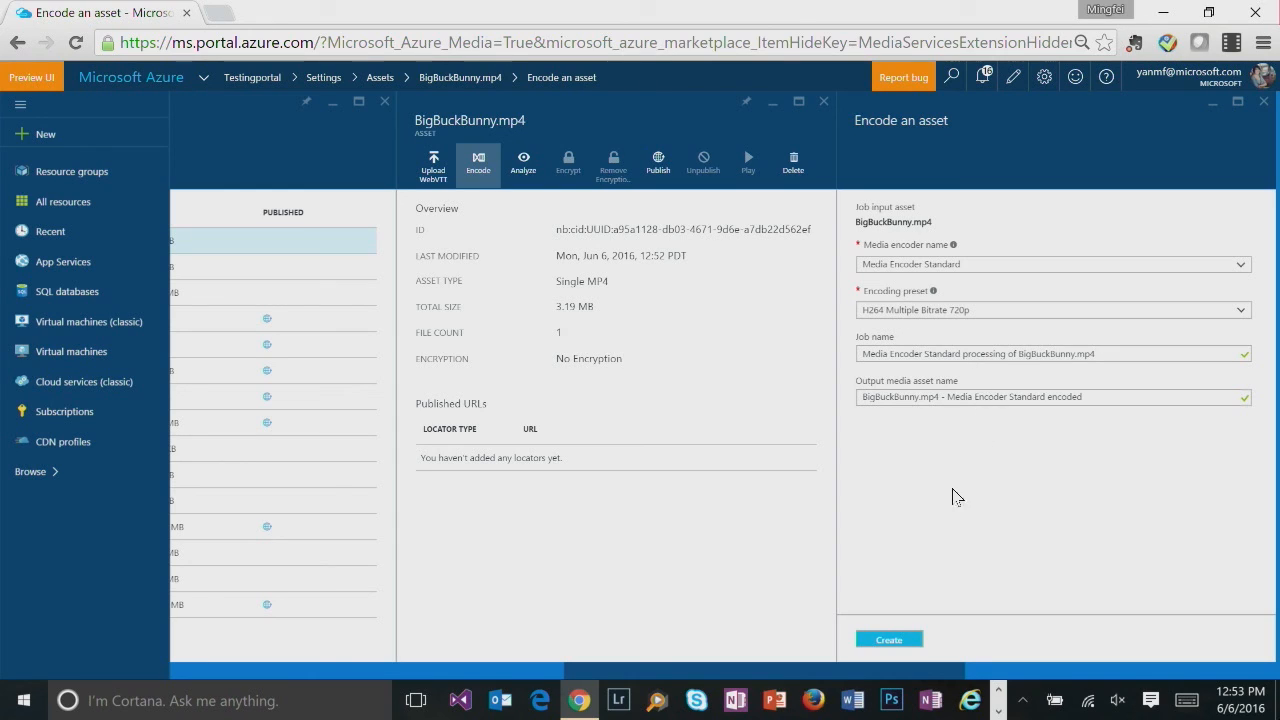
pyautogui.click(888, 640)
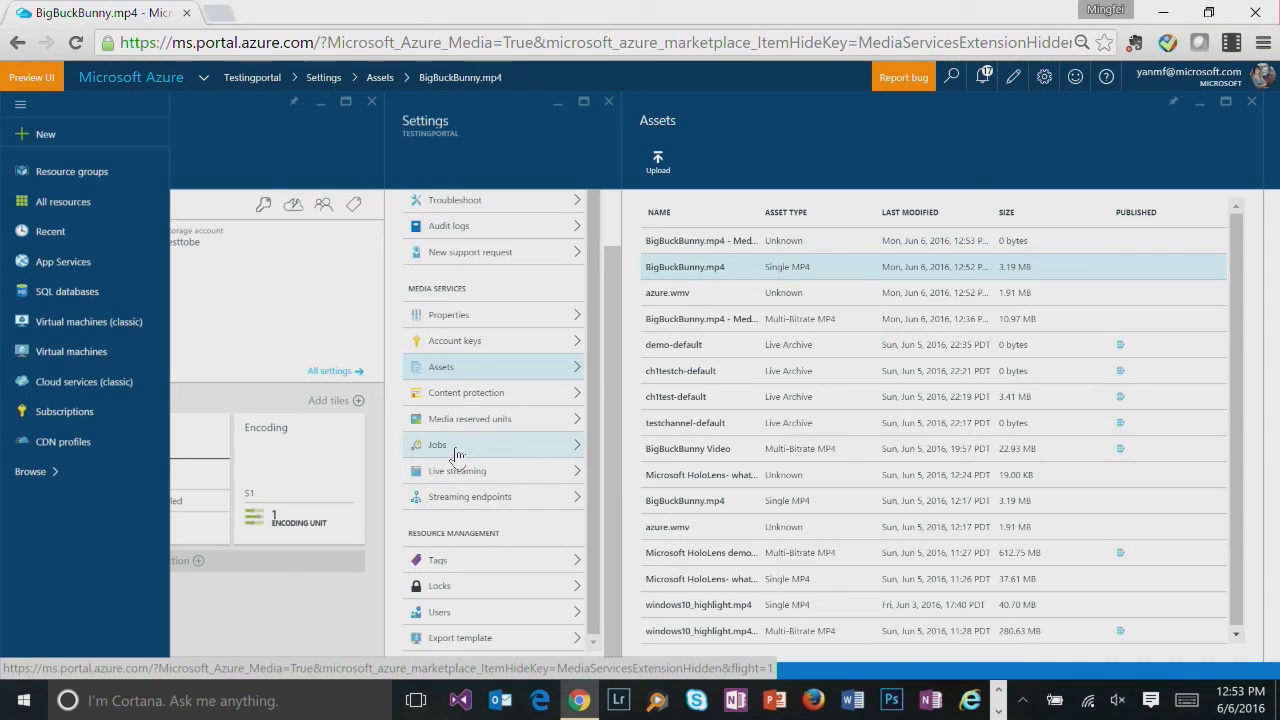
pyautogui.click(436, 444)
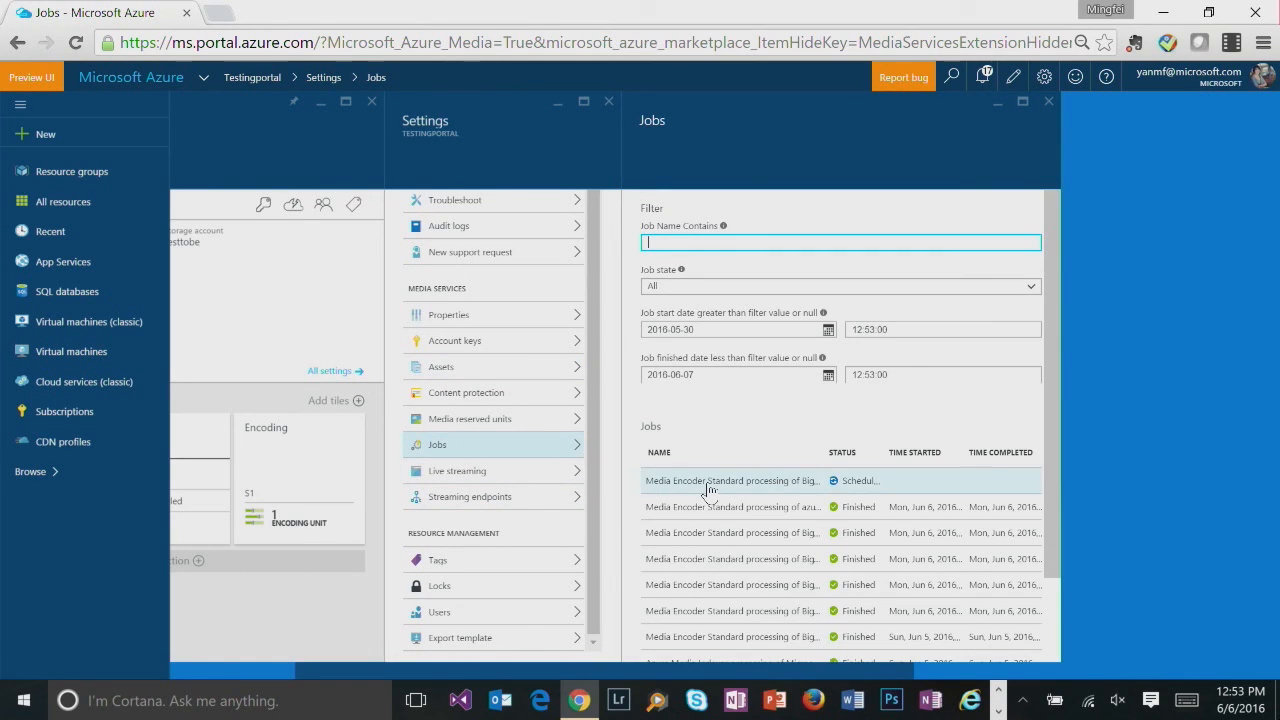
pyautogui.click(732, 480)
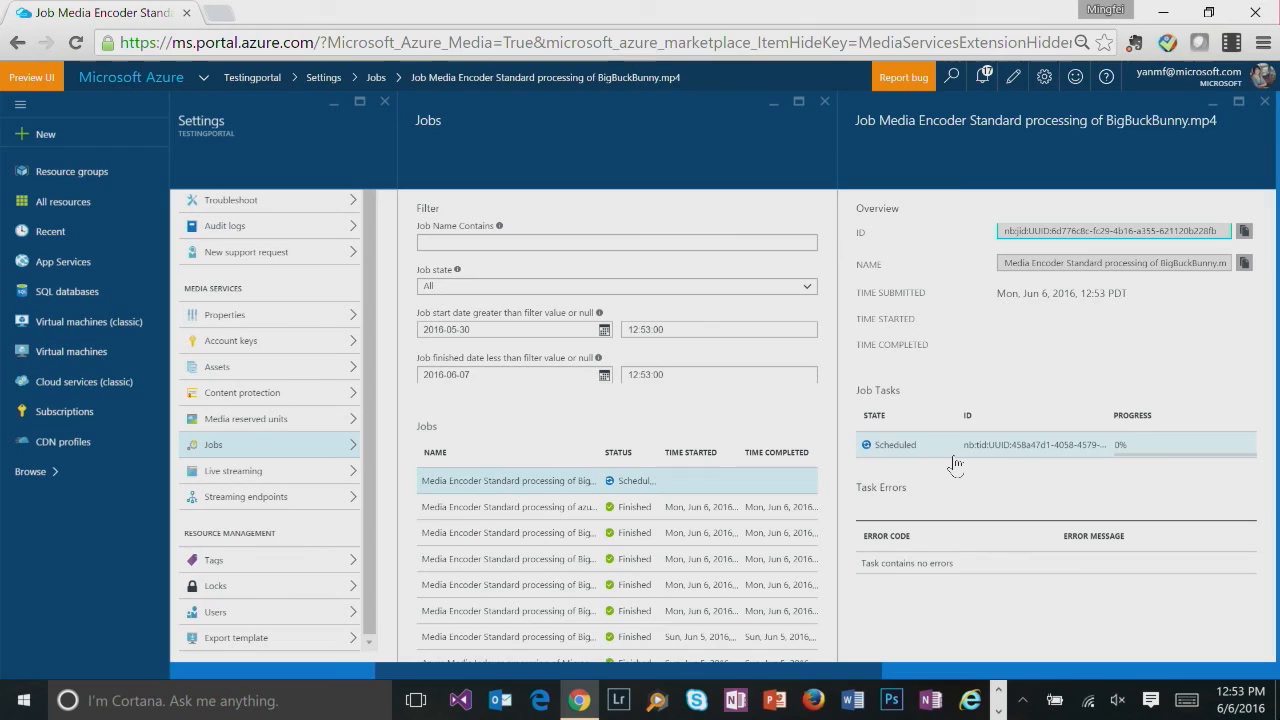
pyautogui.moveTo(1078, 392)
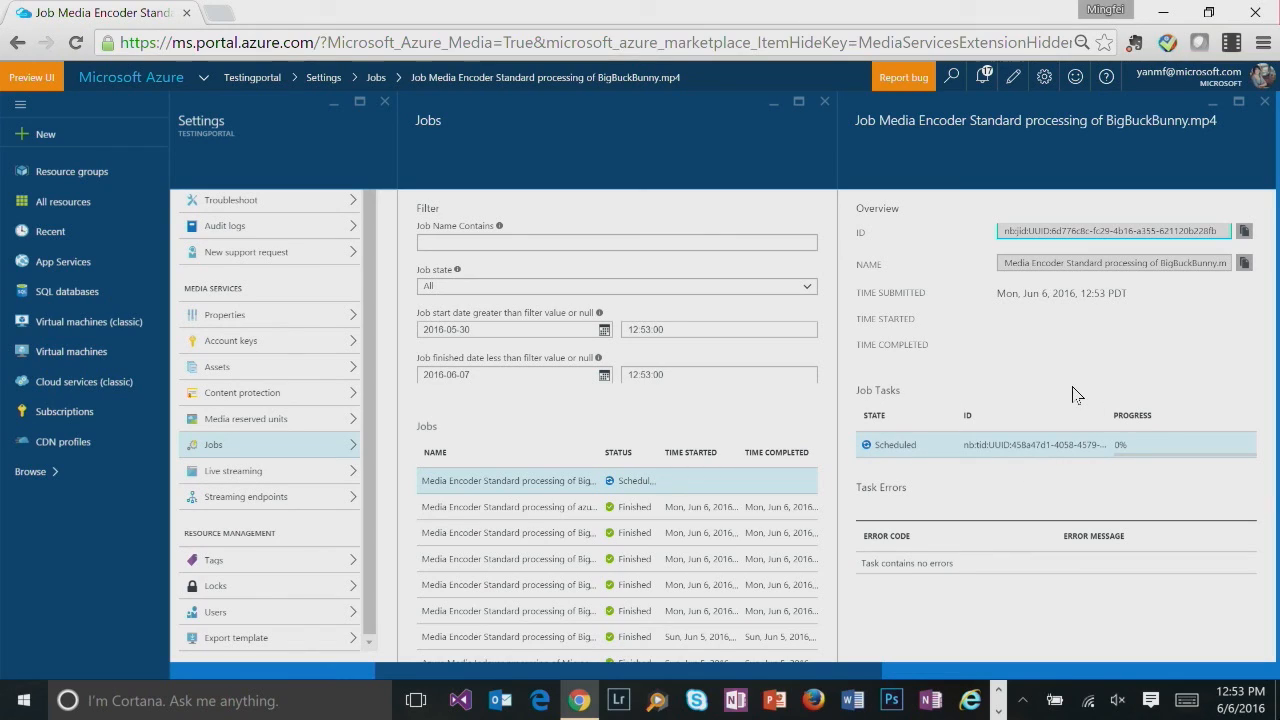
pyautogui.moveTo(1128, 432)
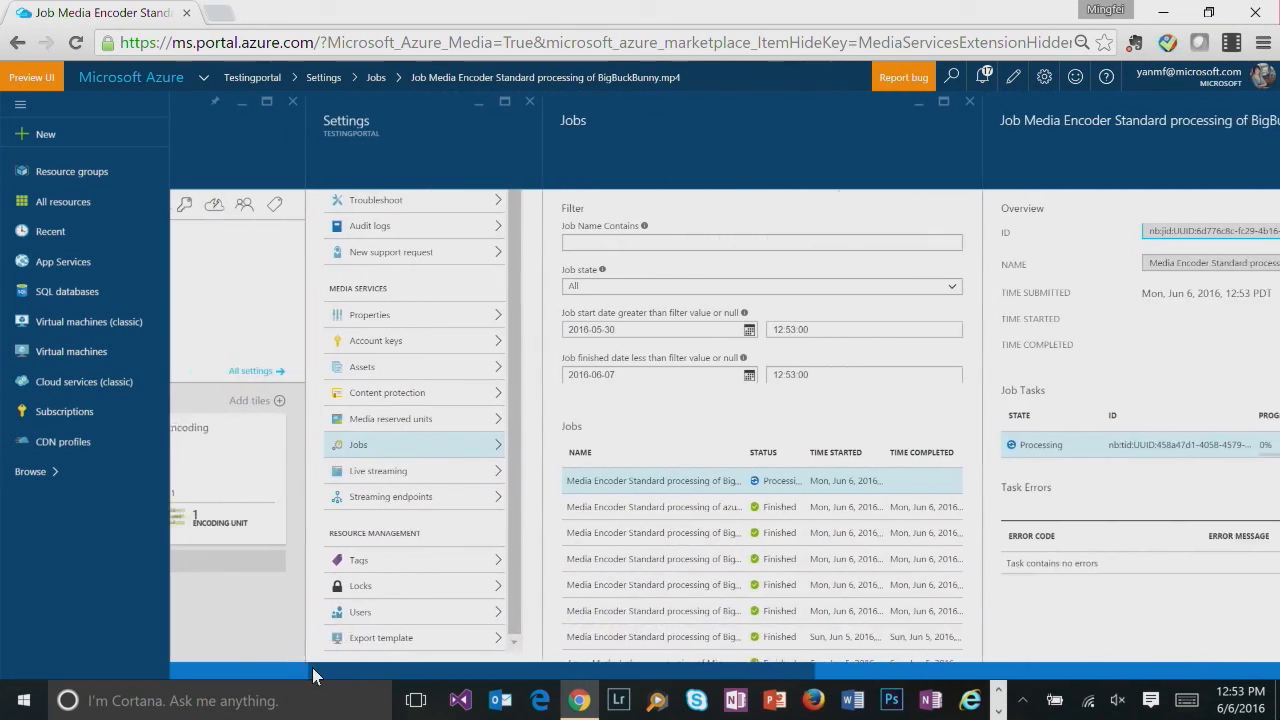
# - Select the encoded BigBuckBunny.mp4 Media Encoder Standard asset and view its details
pyautogui.click(440, 368)
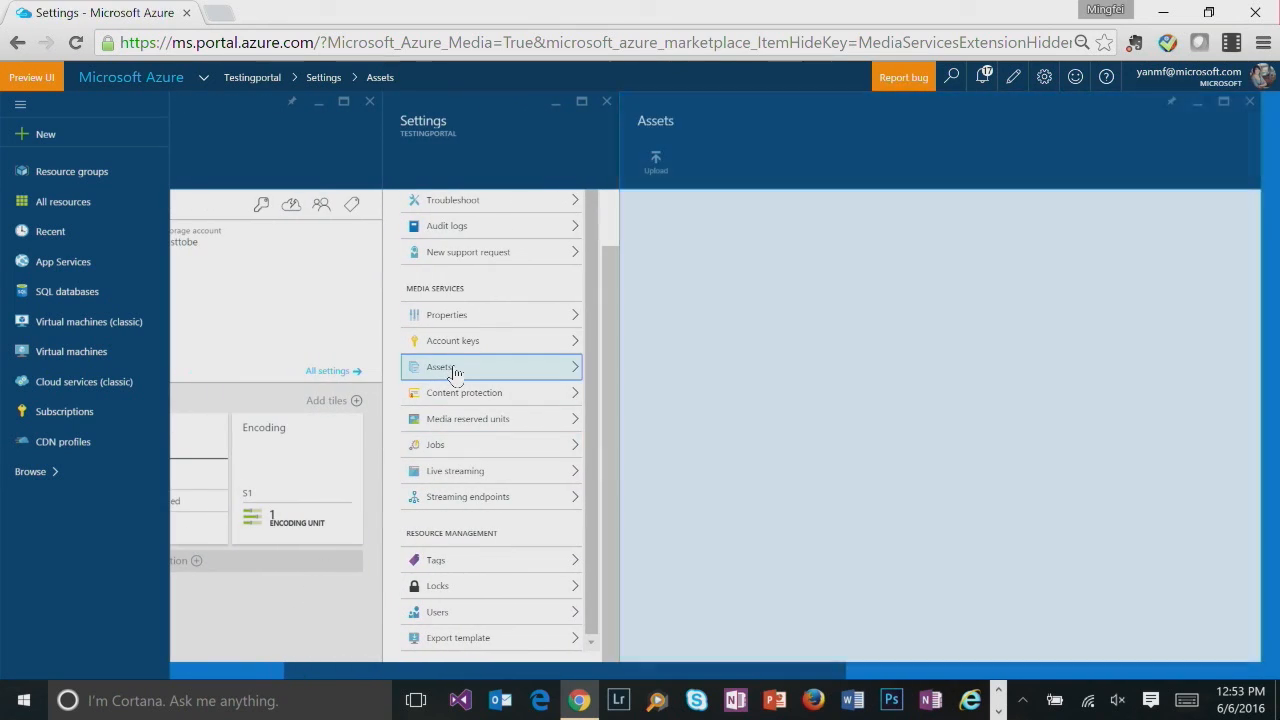
pyautogui.click(440, 368)
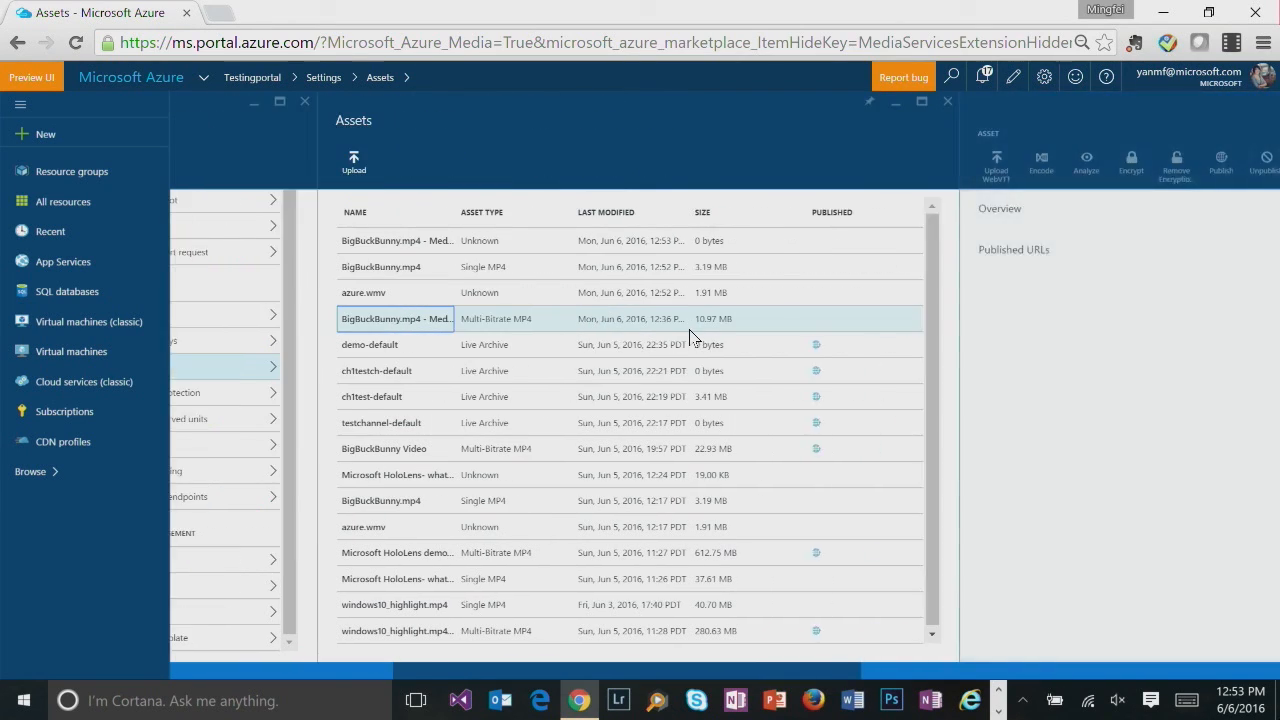
pyautogui.click(396, 318)
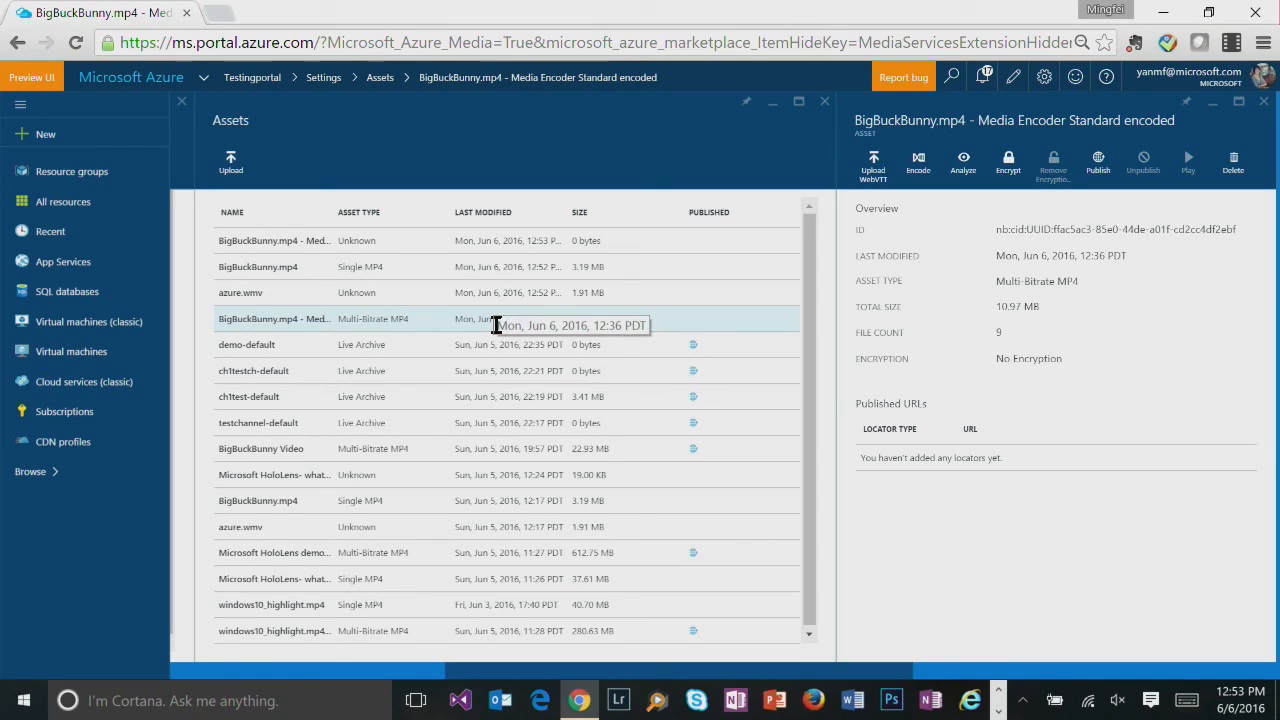
pyautogui.moveTo(984, 332)
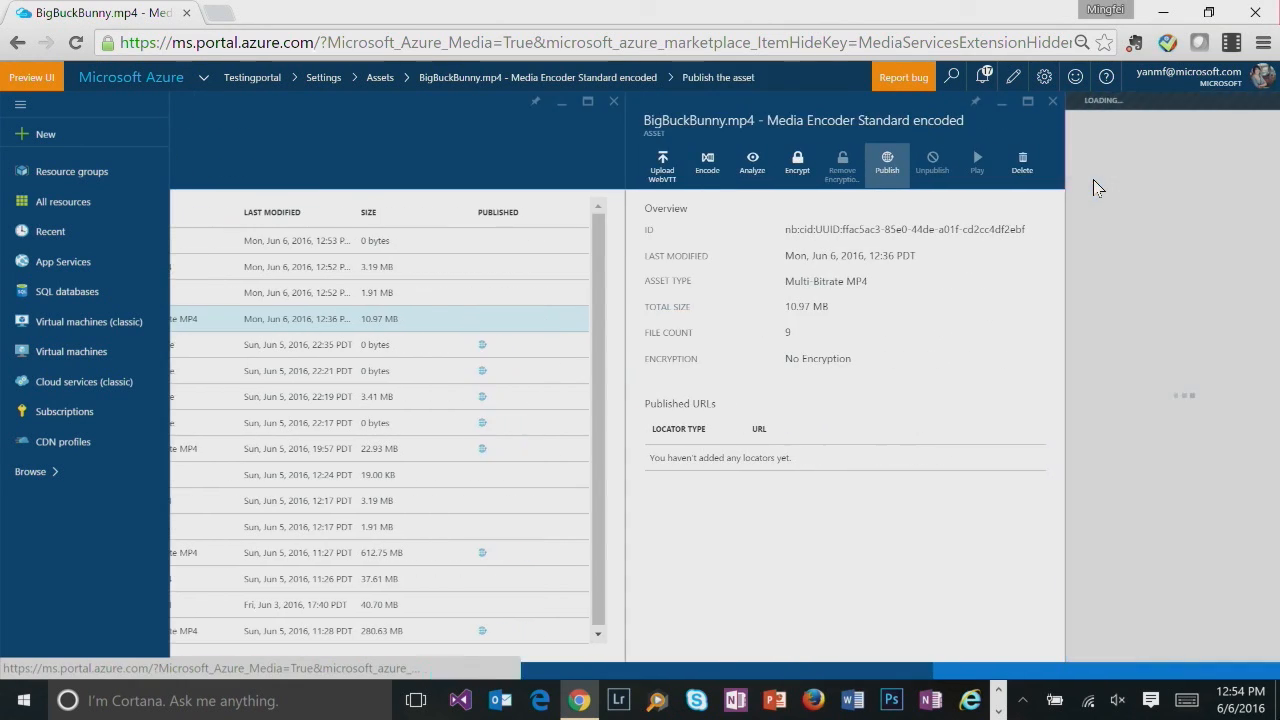
# - Add a Streaming locator with the default dates to publish the encoded BigBuckBunny asset
pyautogui.click(886, 160)
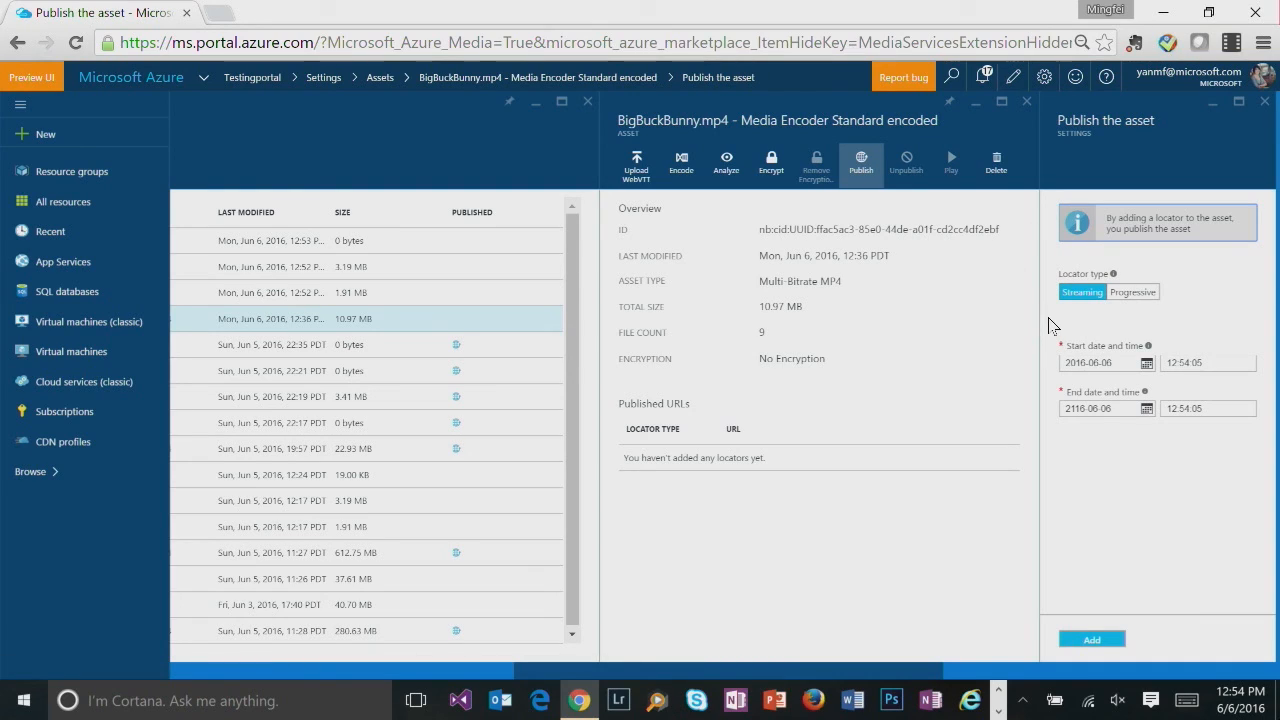
pyautogui.moveTo(1098, 308)
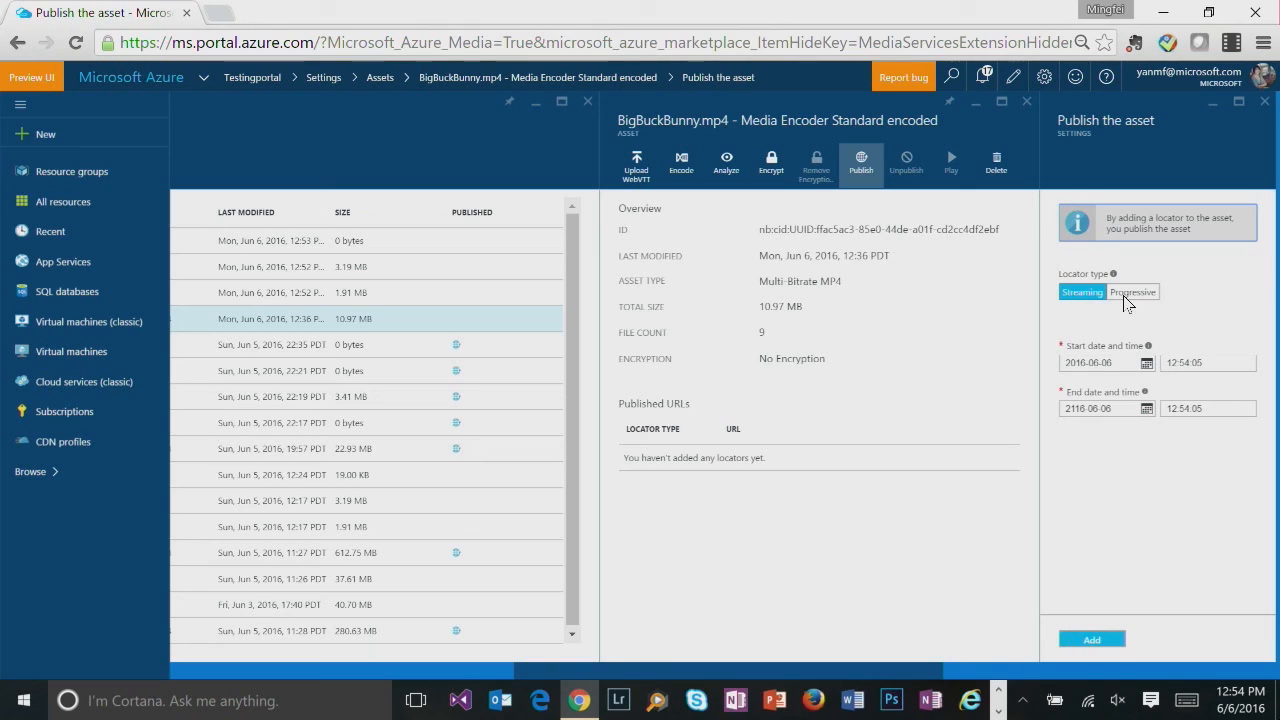
pyautogui.moveTo(1130, 308)
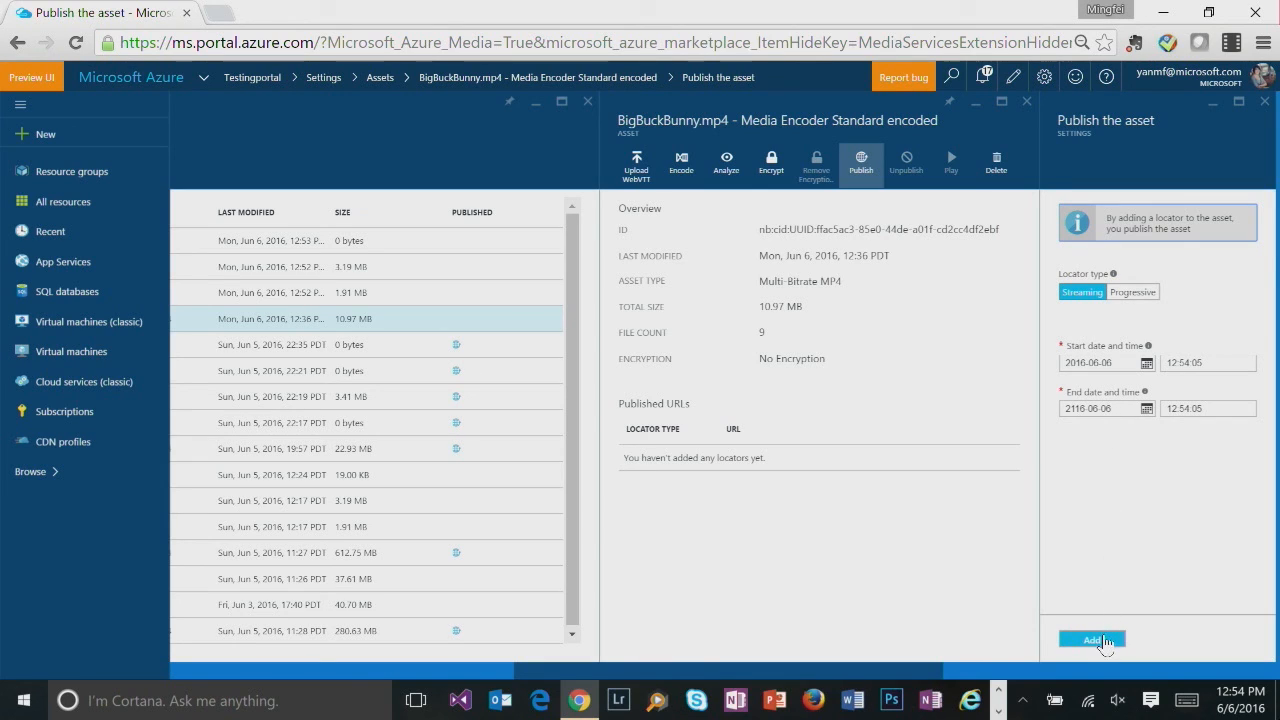
pyautogui.click(1092, 640)
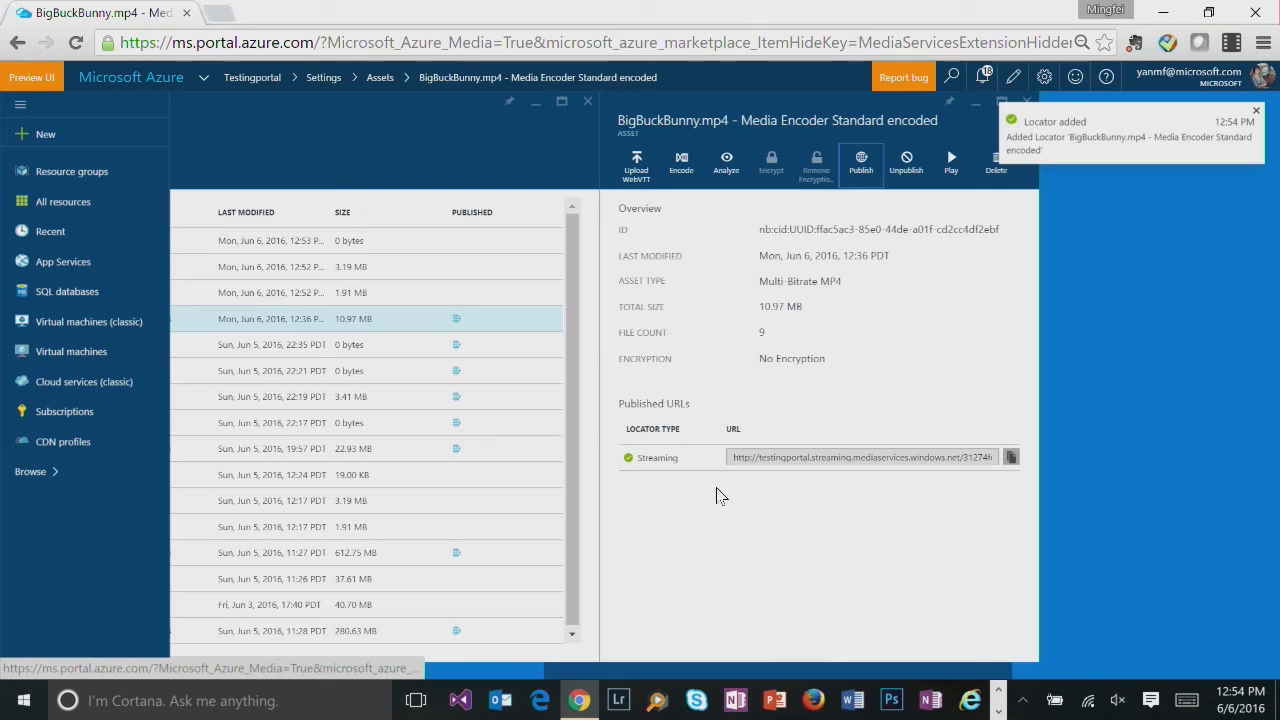
# - Open the Media player blade for the published BigBuckBunny asset
pyautogui.click(664, 456)
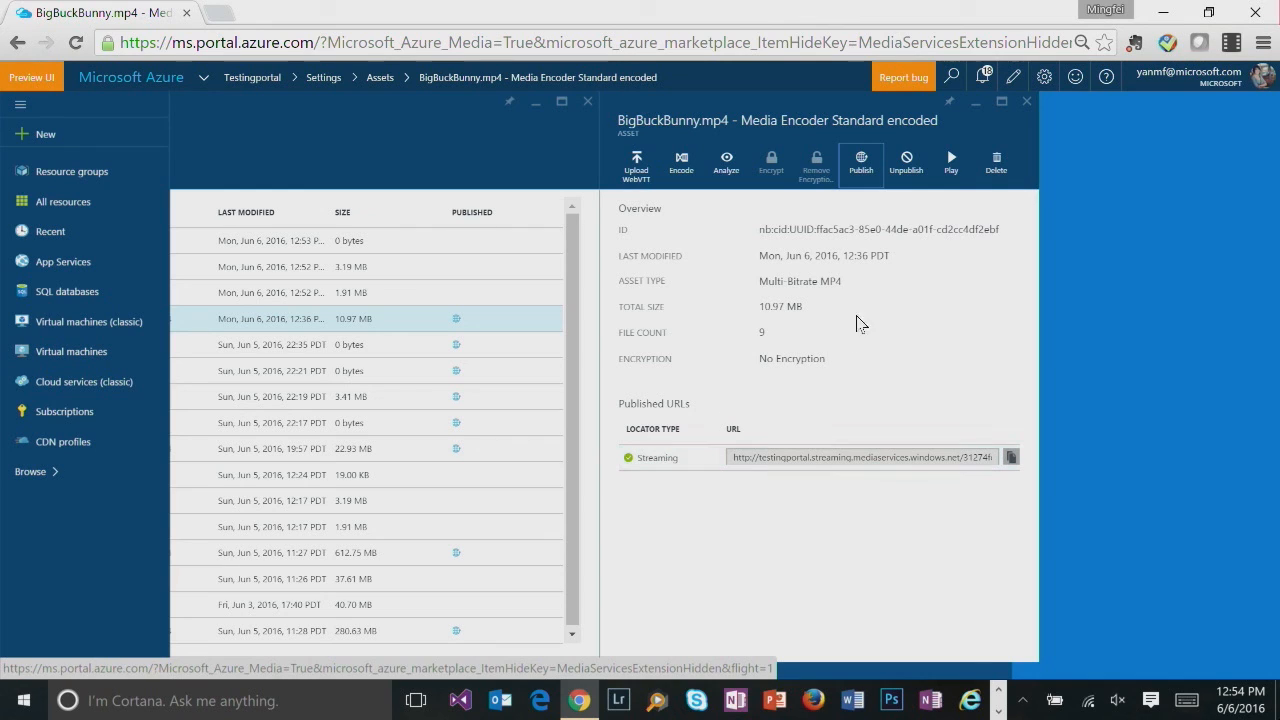
pyautogui.moveTo(952, 160)
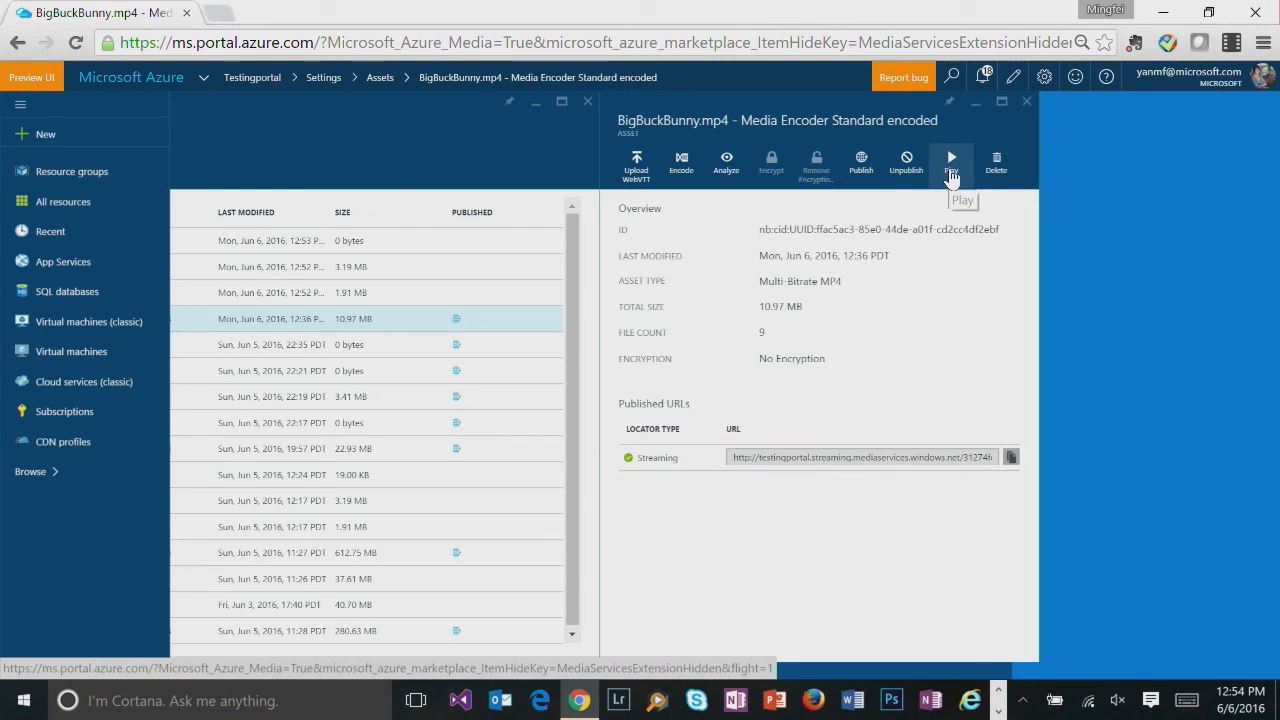
pyautogui.click(952, 160)
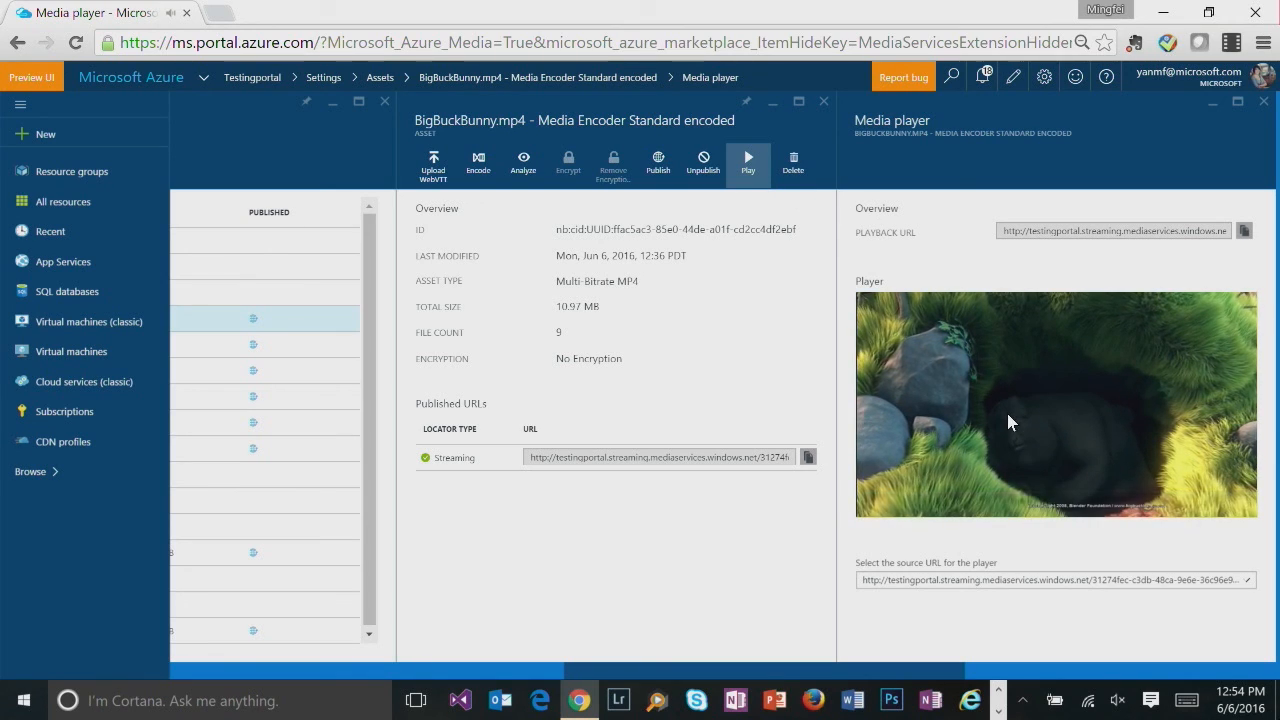
# - Start playback of the streamed BigBuckBunny video in the media player
pyautogui.click(1010, 420)
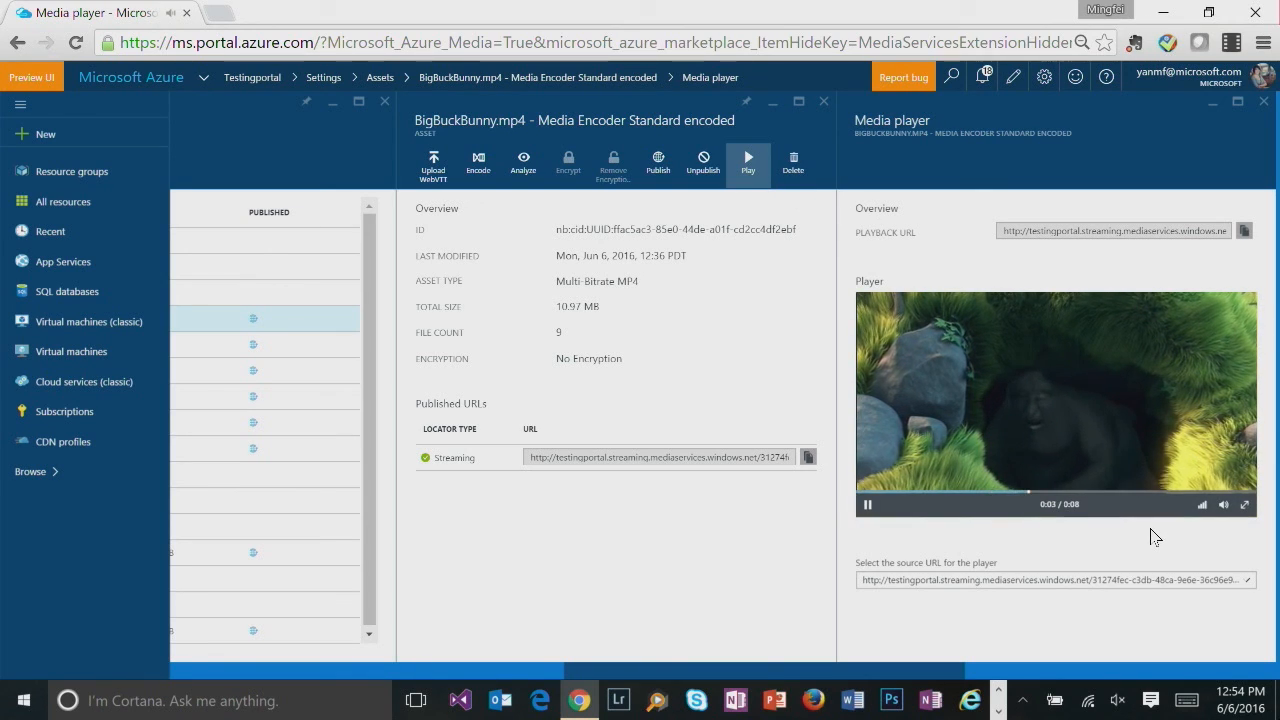
pyautogui.moveTo(1112, 400)
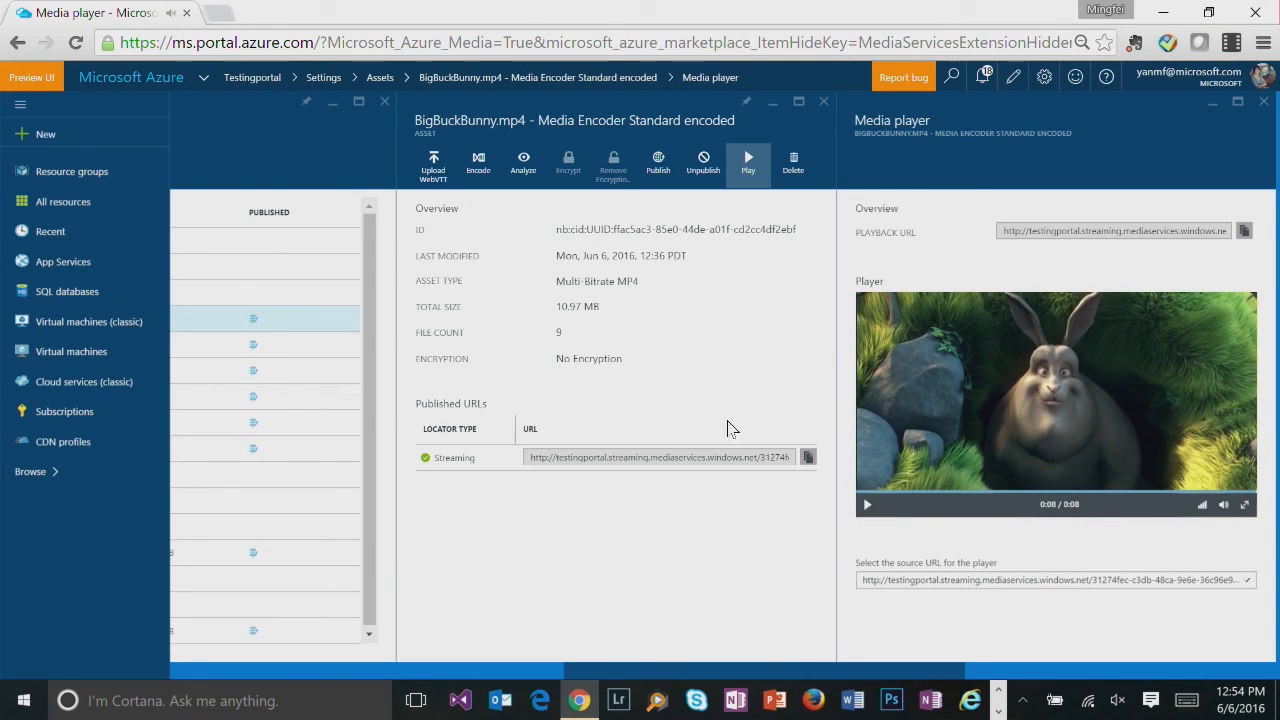
# - Open the Streaming locator details showing Smooth Streaming, MPEG-DASH and HLS URLs
pyautogui.click(452, 456)
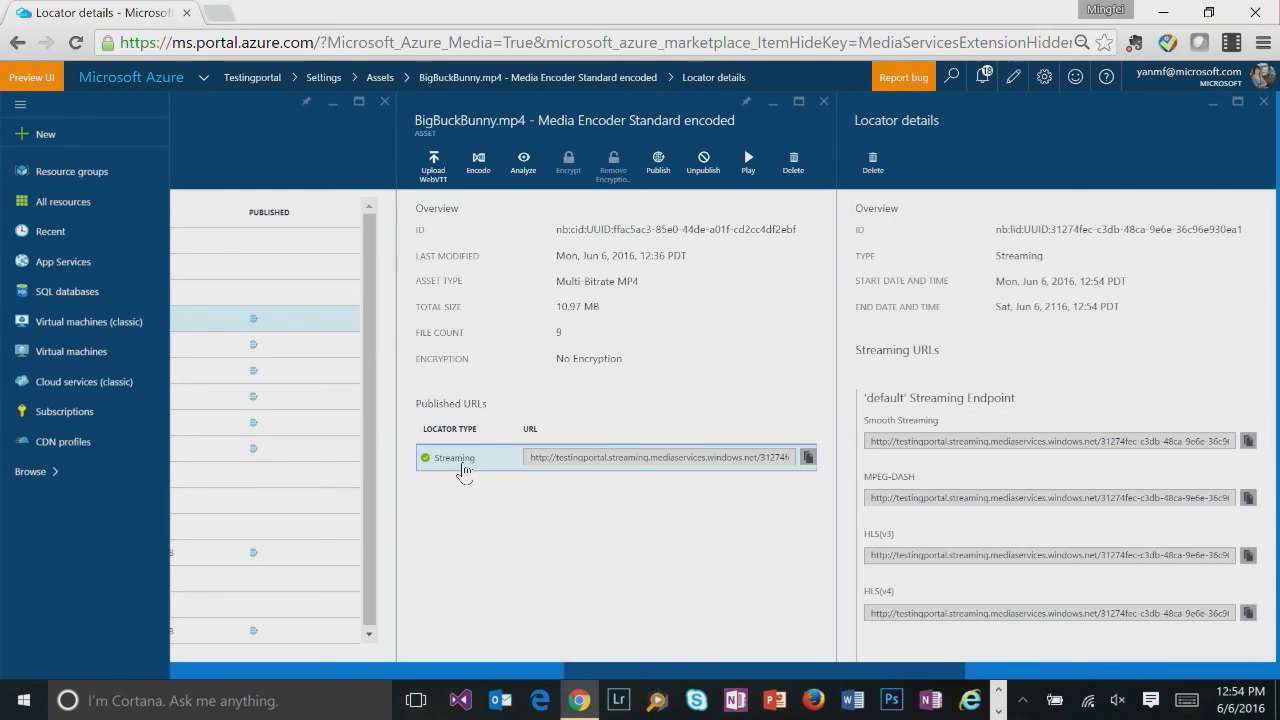
pyautogui.moveTo(990, 476)
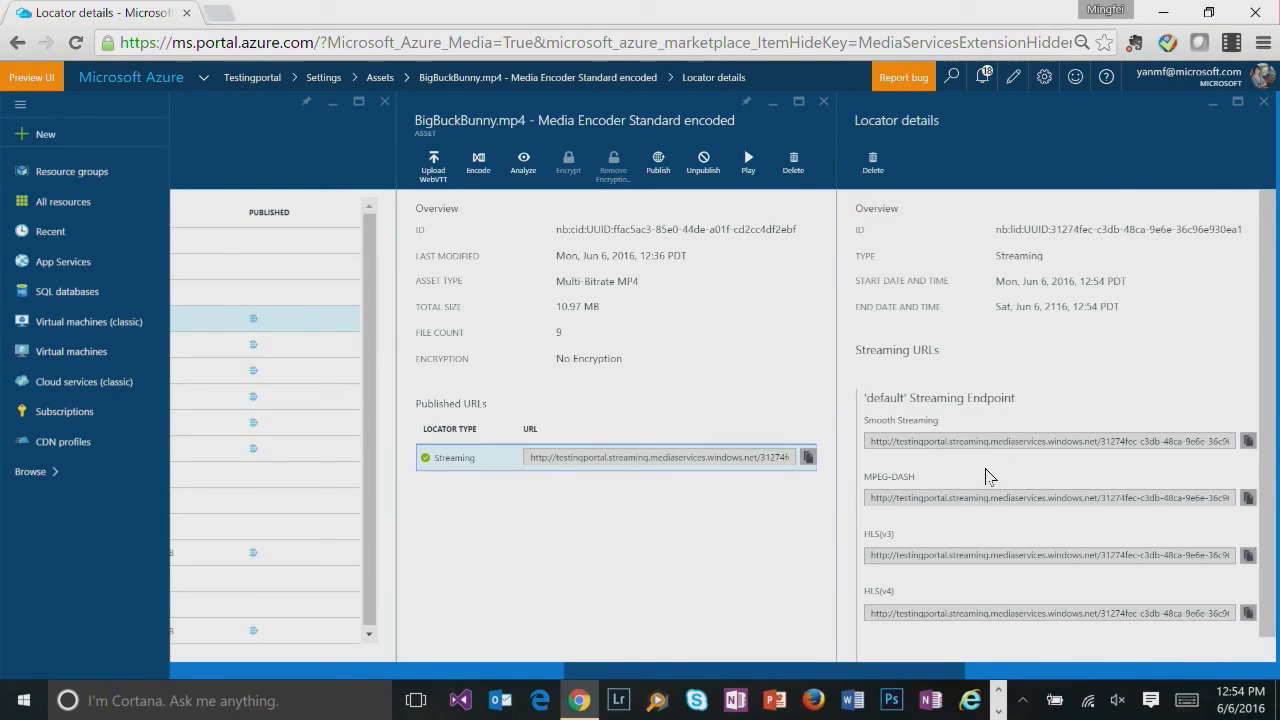
pyautogui.moveTo(984, 436)
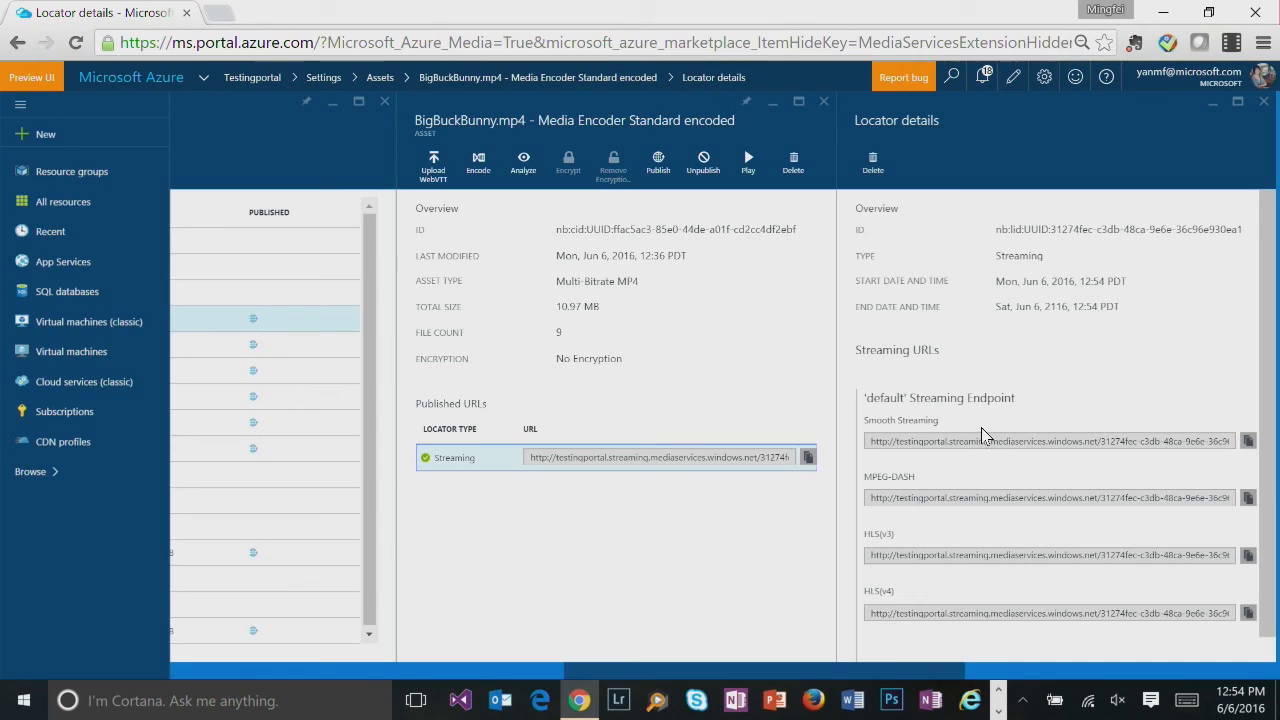
pyautogui.moveTo(972, 432)
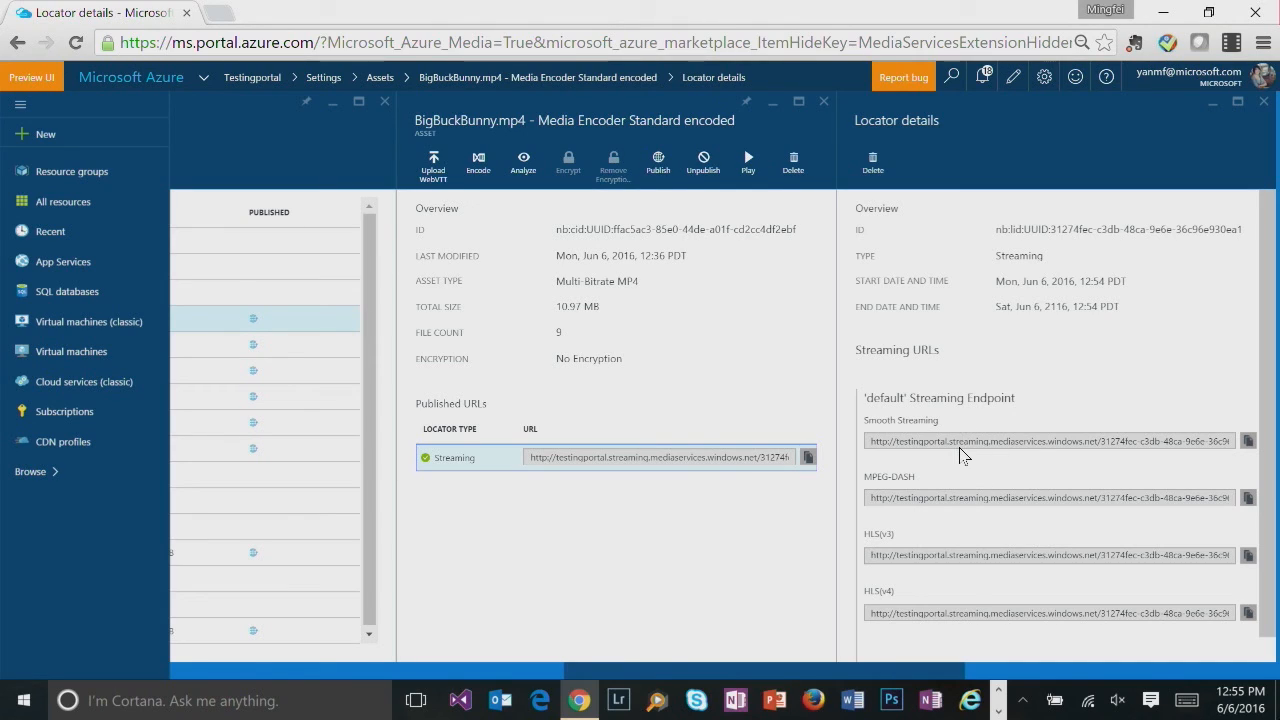
pyautogui.moveTo(1184, 572)
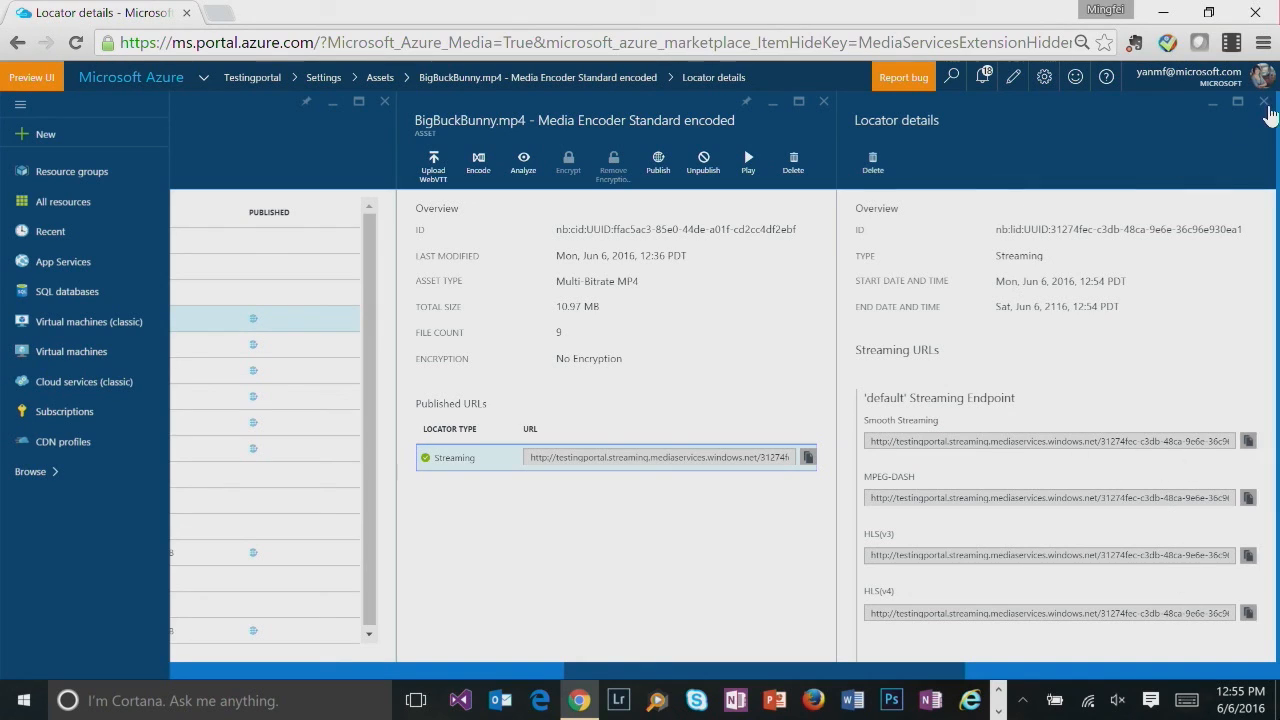
# - Close the Locator details blade to return to the published BigBuckBunny asset
pyautogui.click(1264, 100)
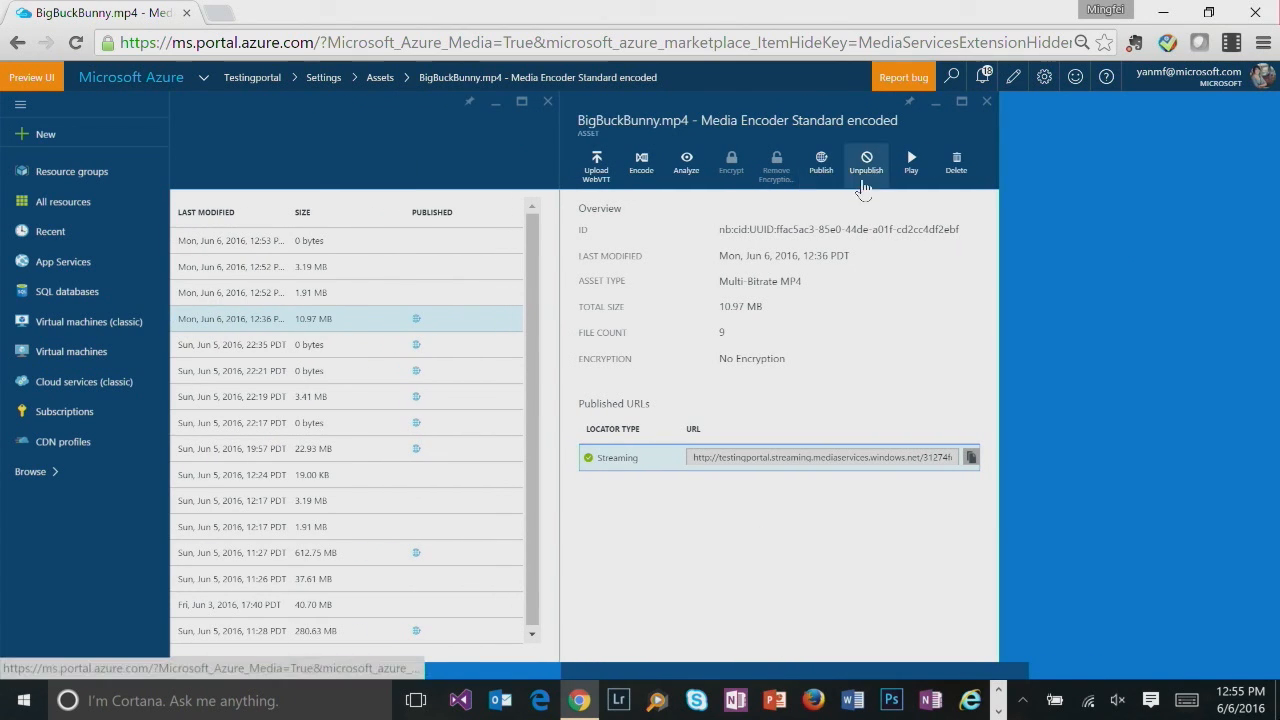
pyautogui.moveTo(866, 160)
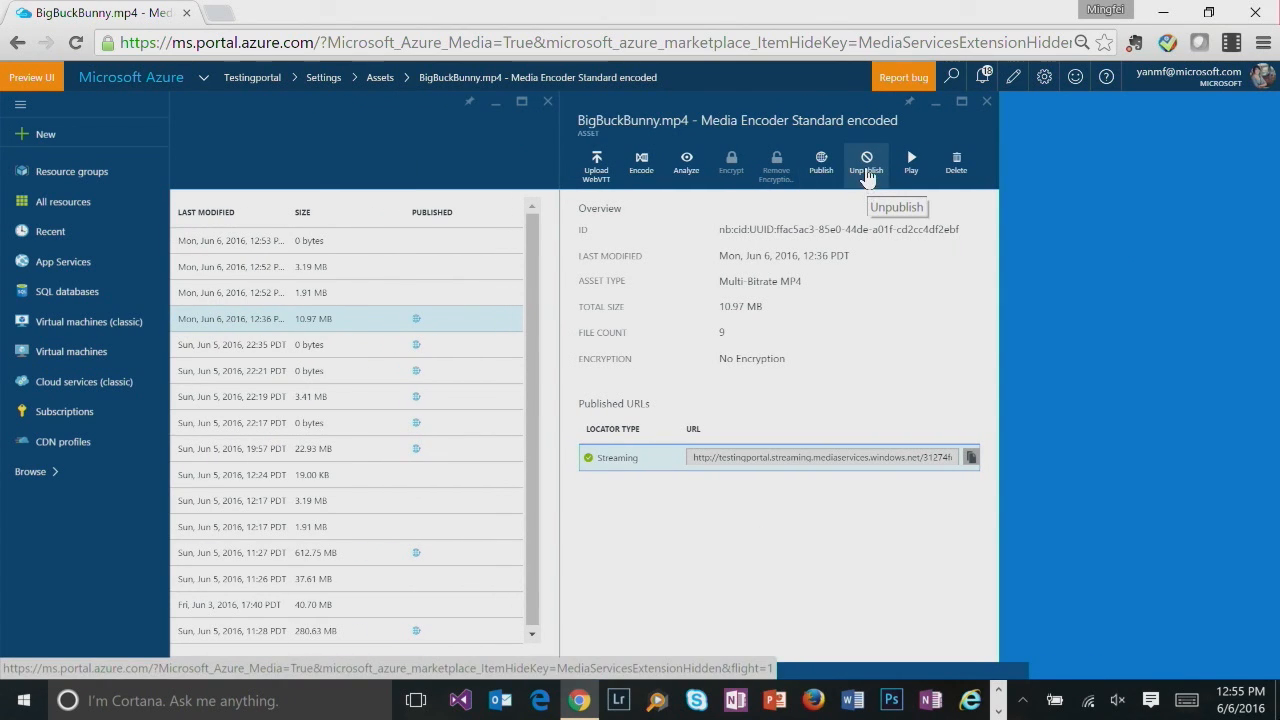
pyautogui.moveTo(874, 186)
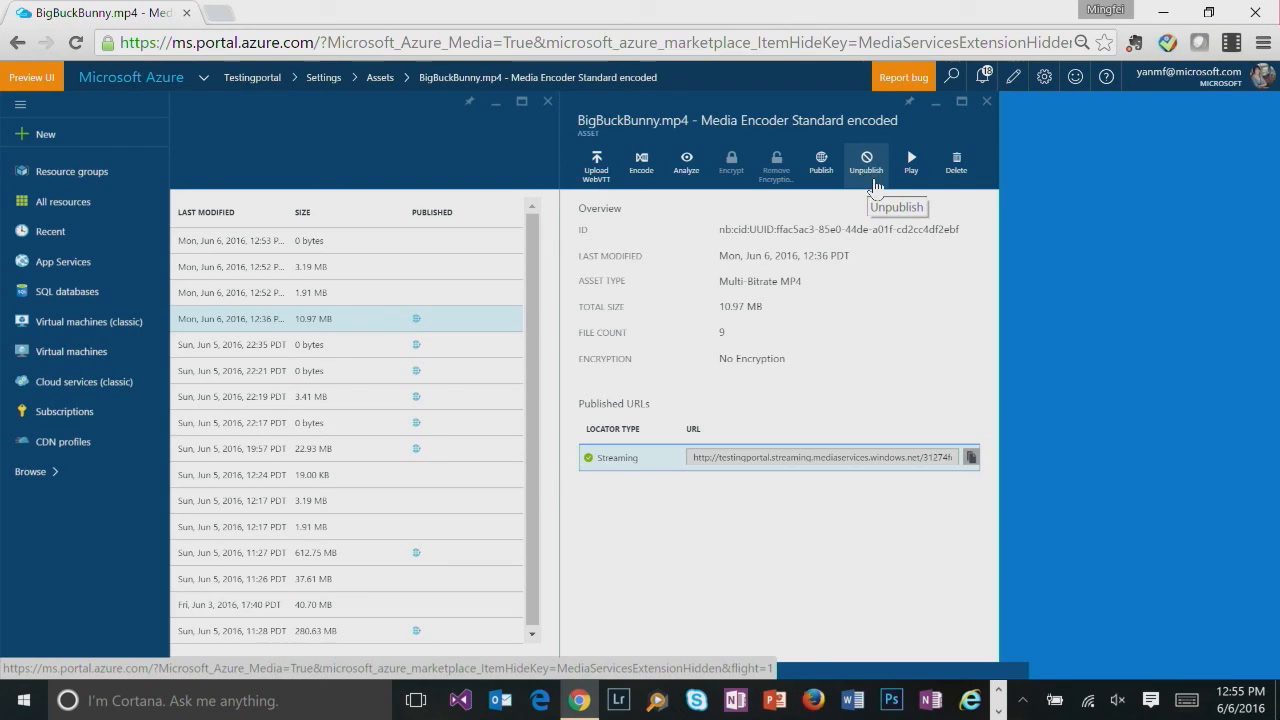